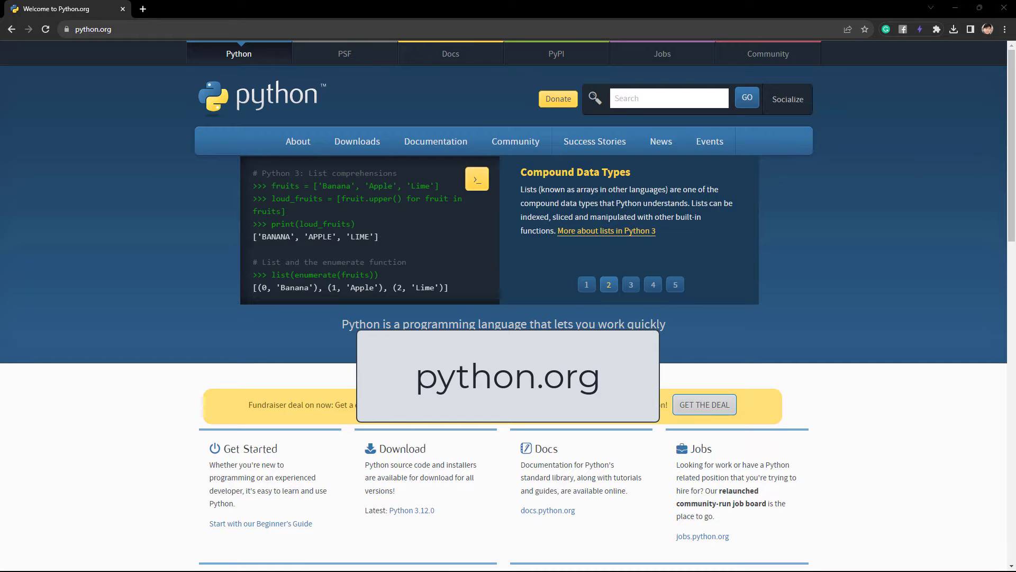
Step: From the full downloads list, open the Python 3.11.6 release page and scroll to its Files table
{"action": "left_click", "coordinate": [631, 284]}
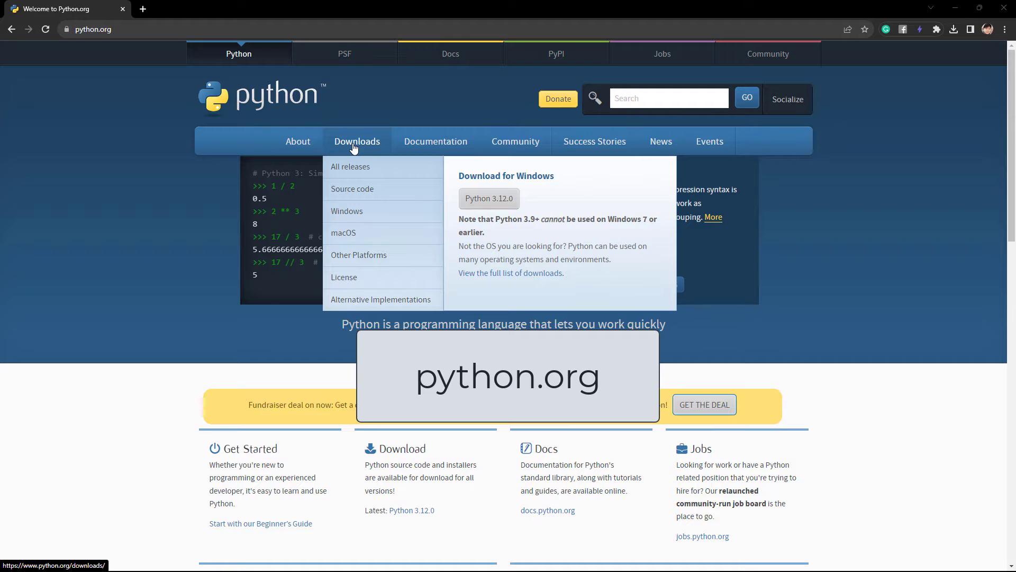
{"action": "mouse_move", "coordinate": [510, 277]}
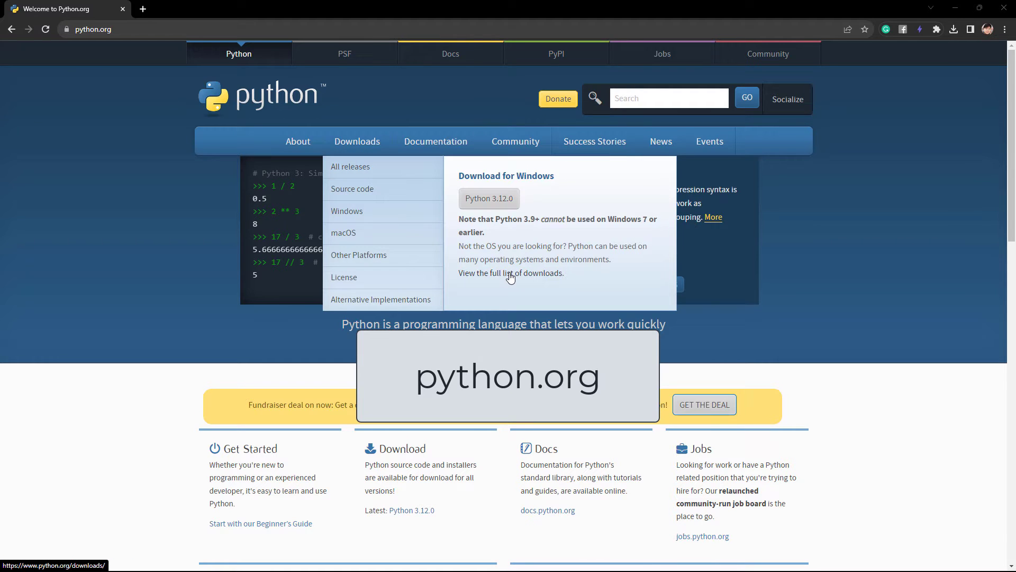
{"action": "left_click", "coordinate": [511, 272]}
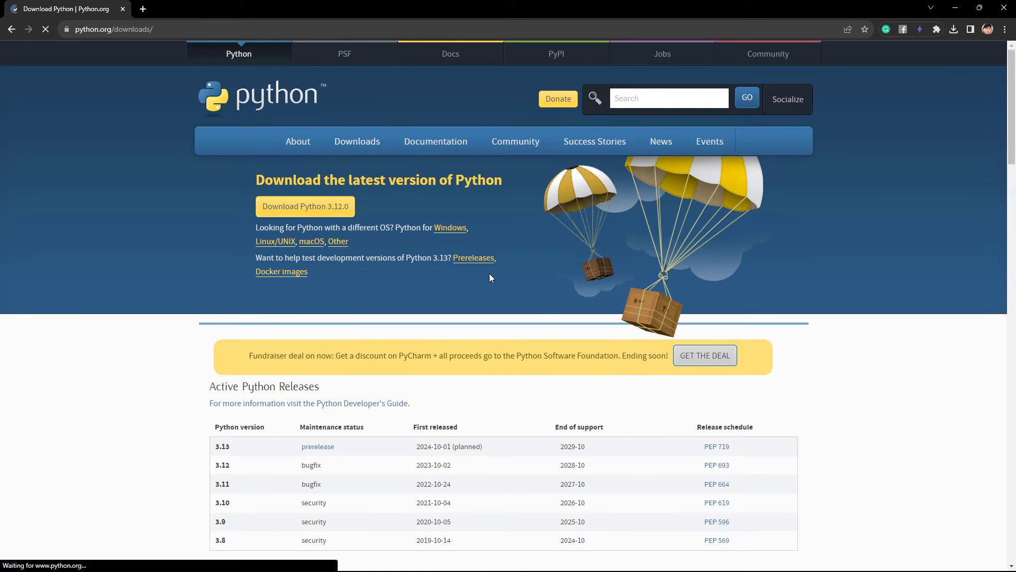
{"action": "scroll", "scroll_direction": "down", "scroll_amount": 3}
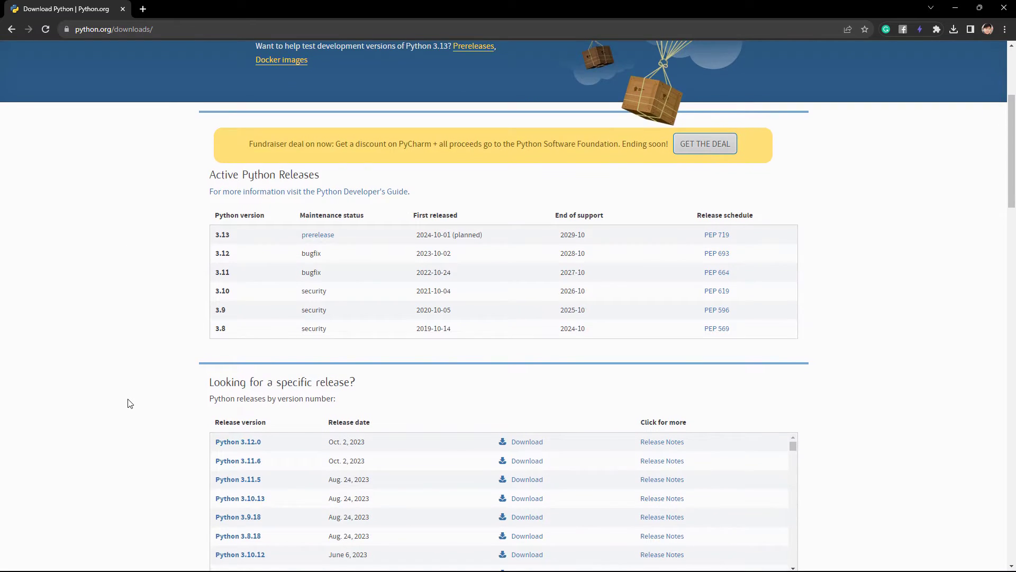
{"action": "scroll", "scroll_direction": "down", "scroll_amount": 3}
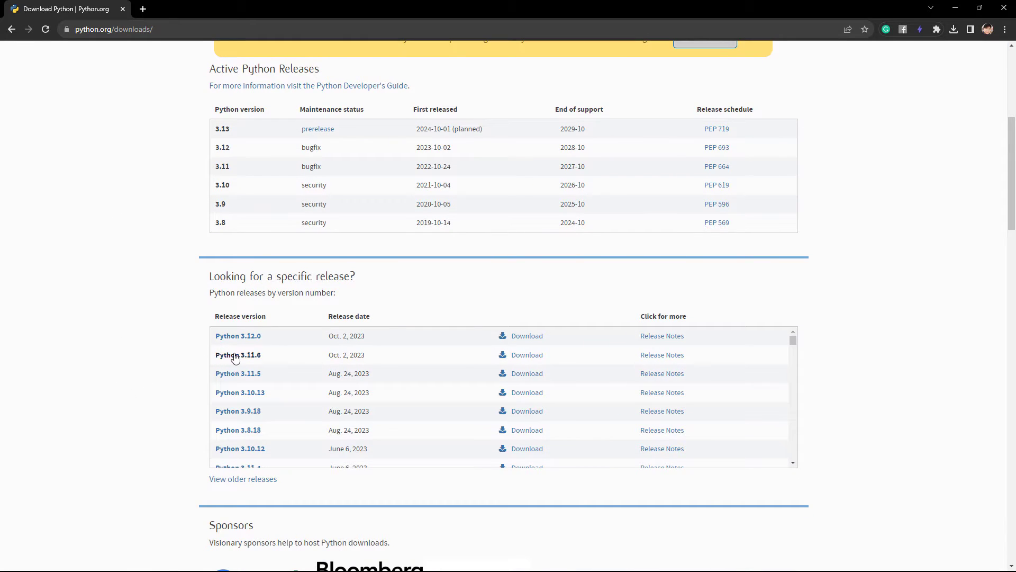
{"action": "mouse_move", "coordinate": [527, 359]}
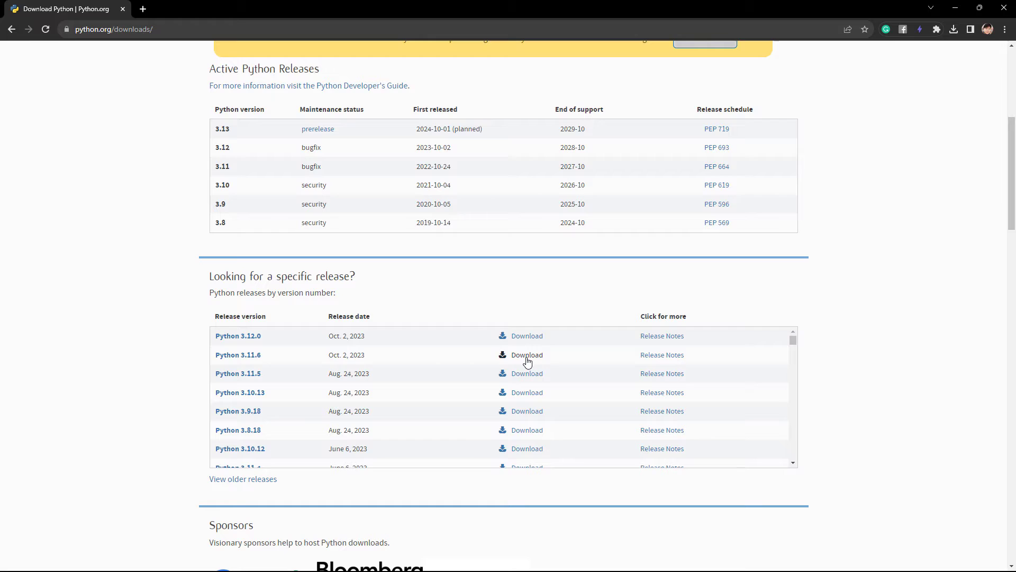
{"action": "left_click", "coordinate": [526, 355]}
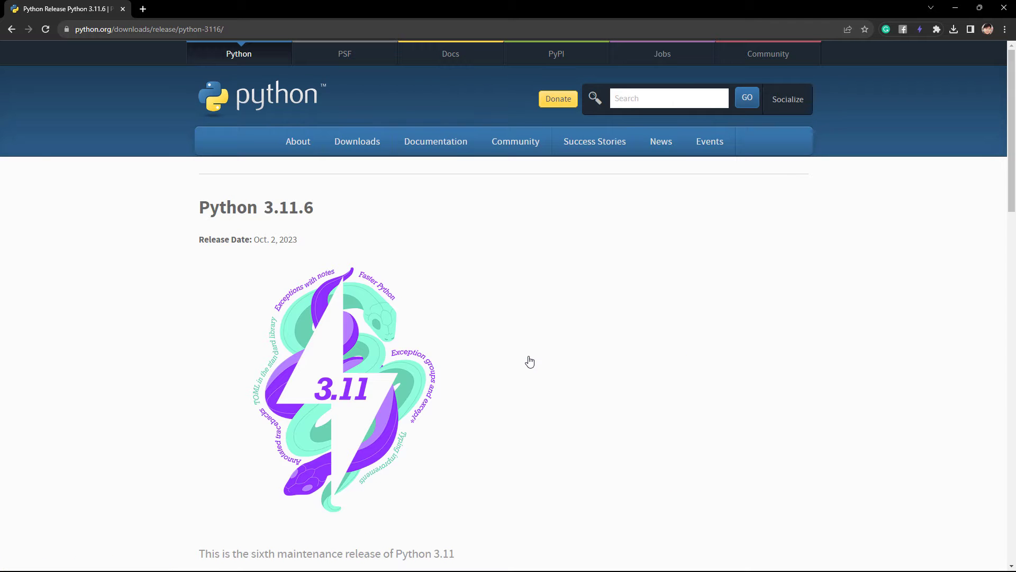
{"action": "scroll", "scroll_direction": "down", "scroll_amount": 3}
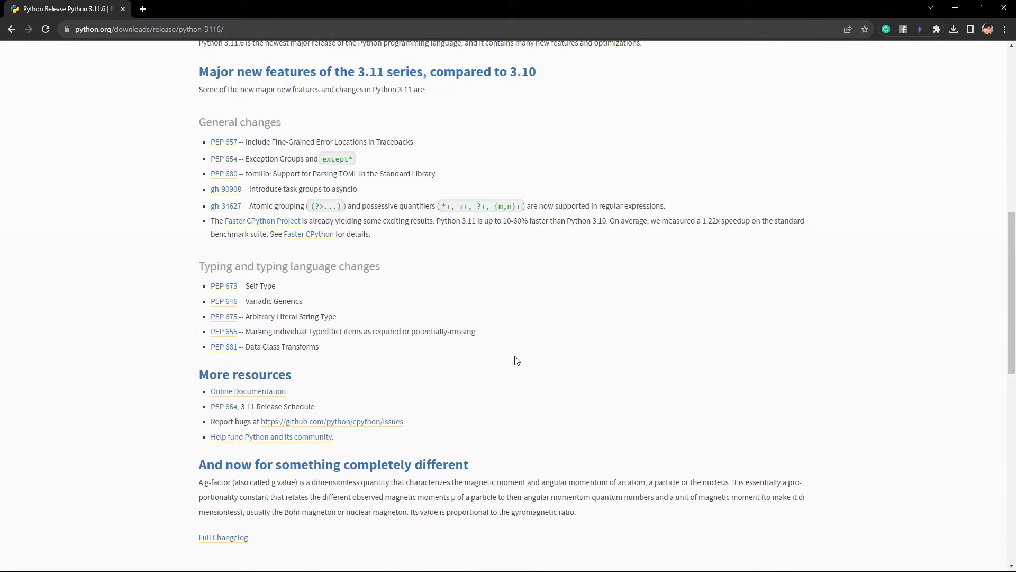
{"action": "scroll", "scroll_direction": "down", "scroll_amount": 3}
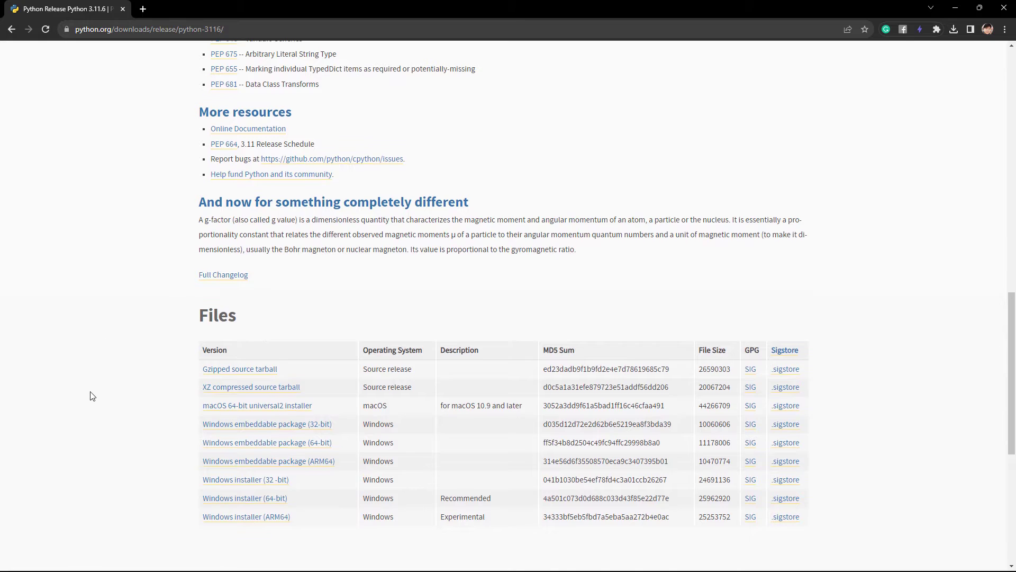
{"action": "scroll", "scroll_direction": "down", "scroll_amount": 3}
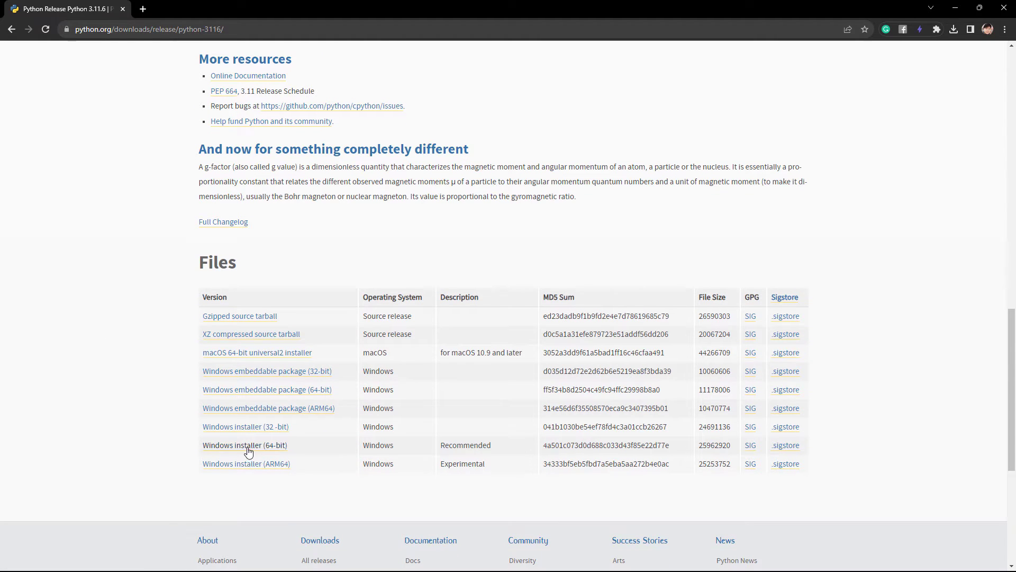
{"action": "mouse_move", "coordinate": [239, 450]}
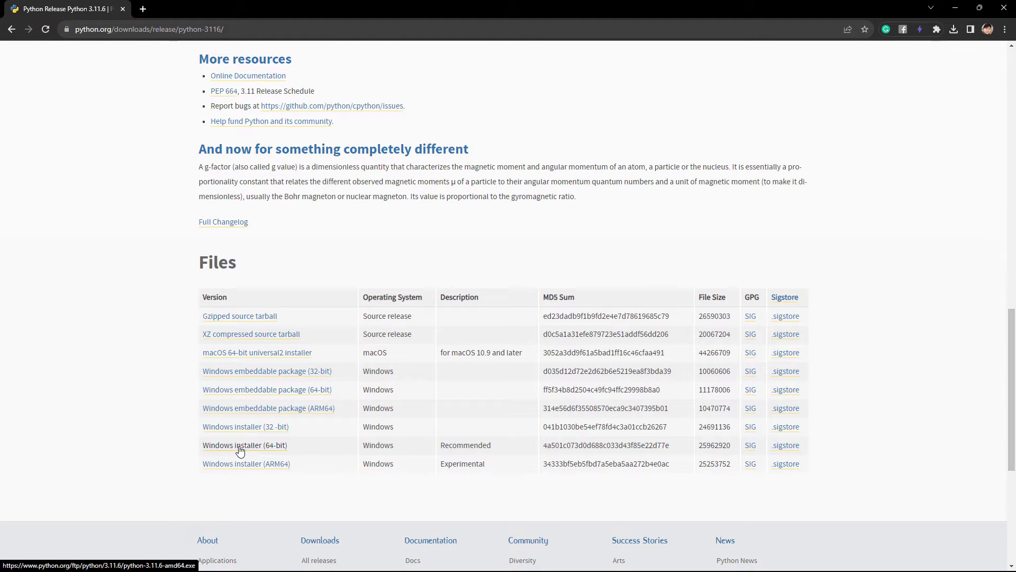
Step: Run the 64-bit Windows installer and Install Now with 'Add python.exe to PATH' ticked
{"action": "left_click", "coordinate": [244, 445]}
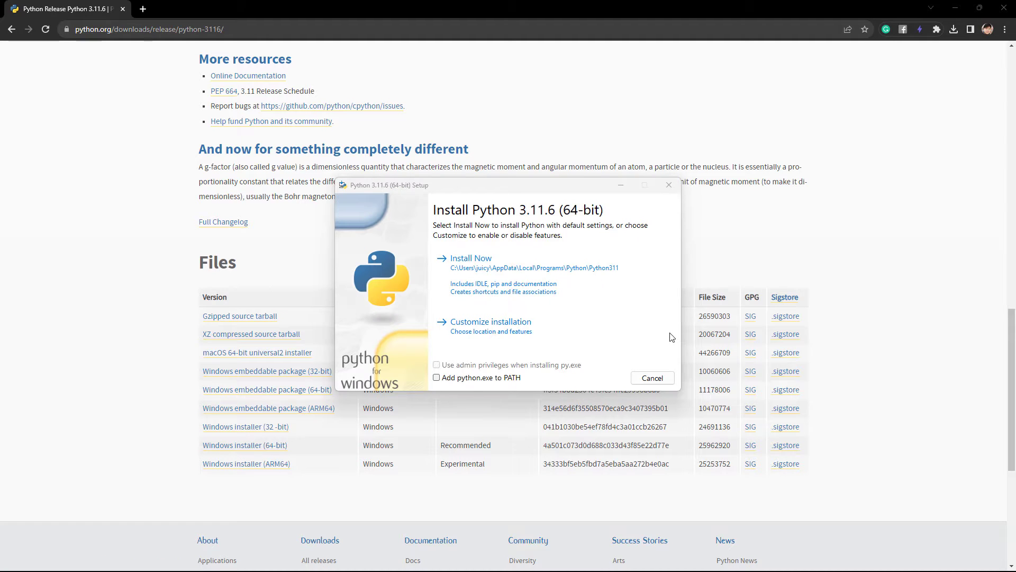
{"action": "mouse_move", "coordinate": [450, 389]}
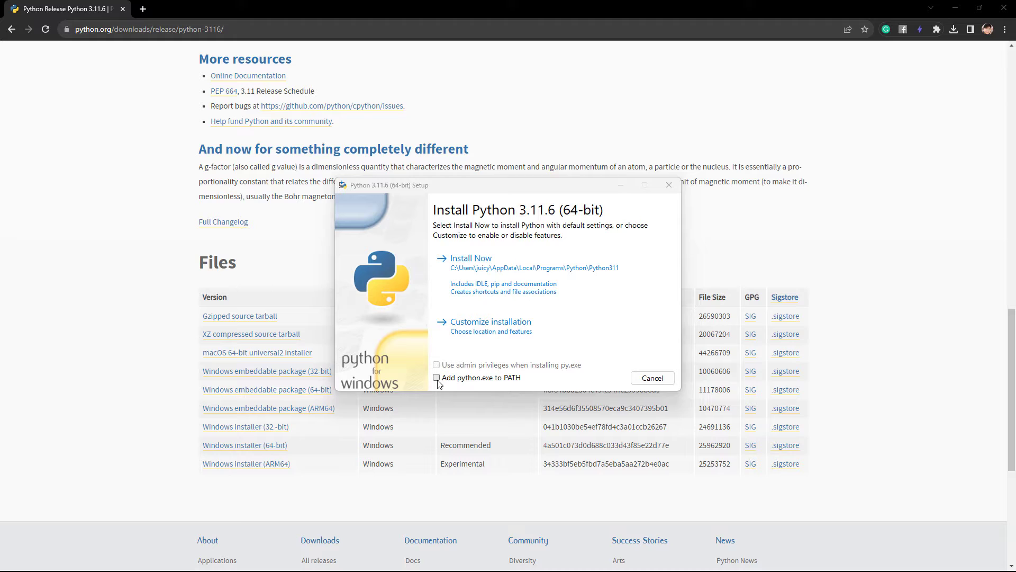
{"action": "left_click", "coordinate": [436, 378]}
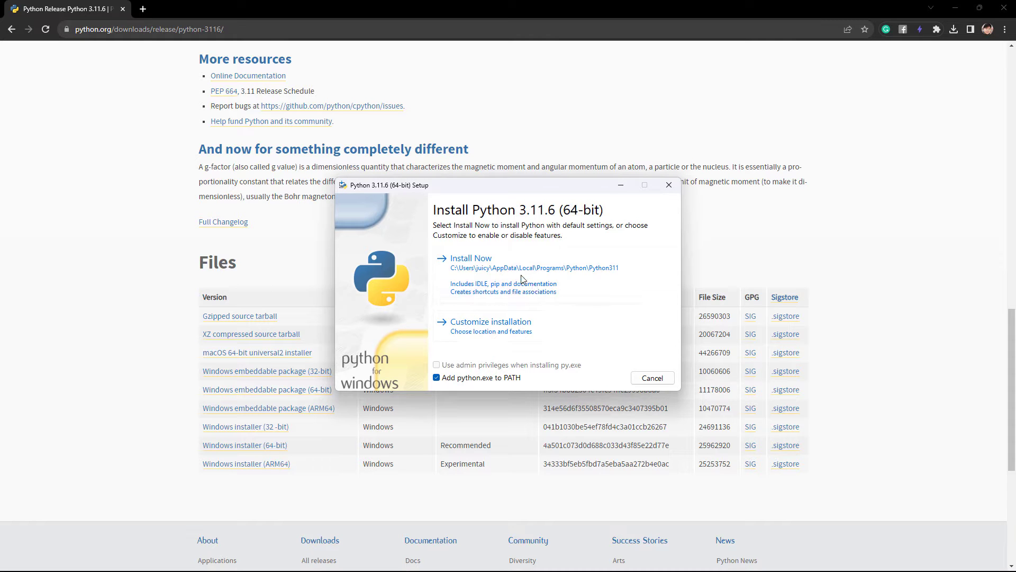
{"action": "left_click", "coordinate": [470, 258]}
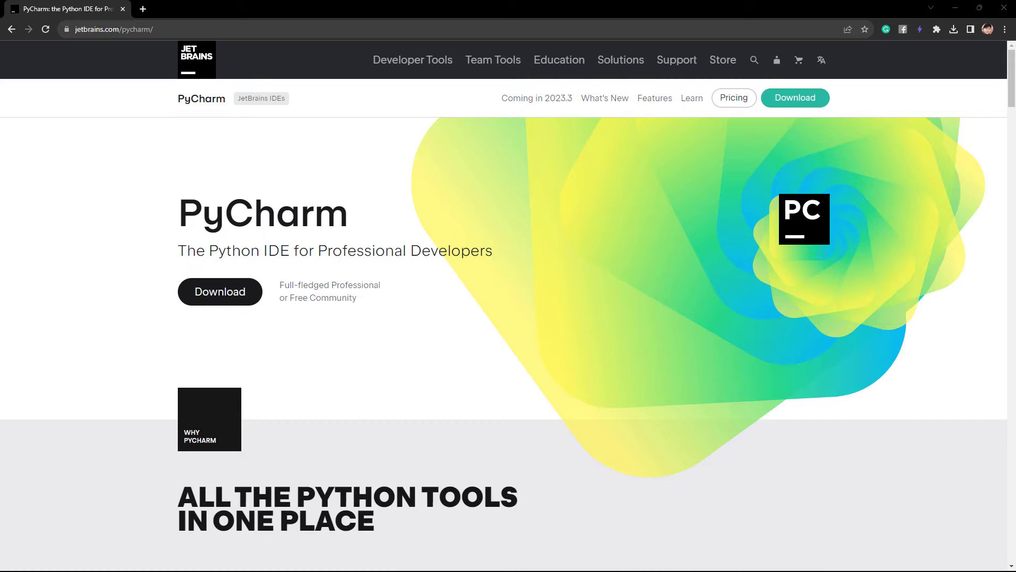
{"action": "mouse_move", "coordinate": [4, 152]}
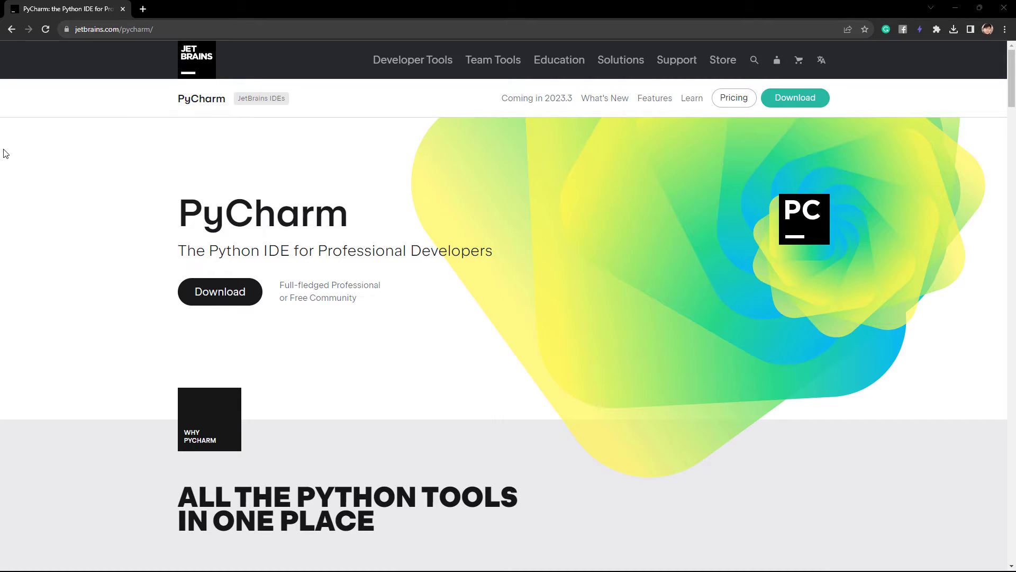
{"action": "mouse_move", "coordinate": [75, 147]}
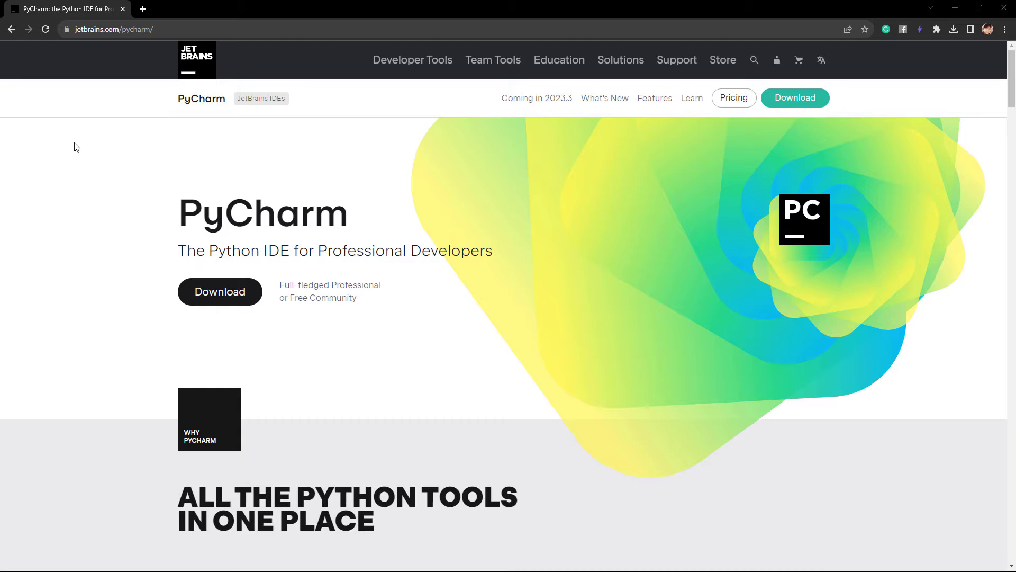
Step: Download the PyCharm Community Edition .exe from the Choose Edition table
{"action": "scroll", "scroll_direction": "down", "scroll_amount": 3}
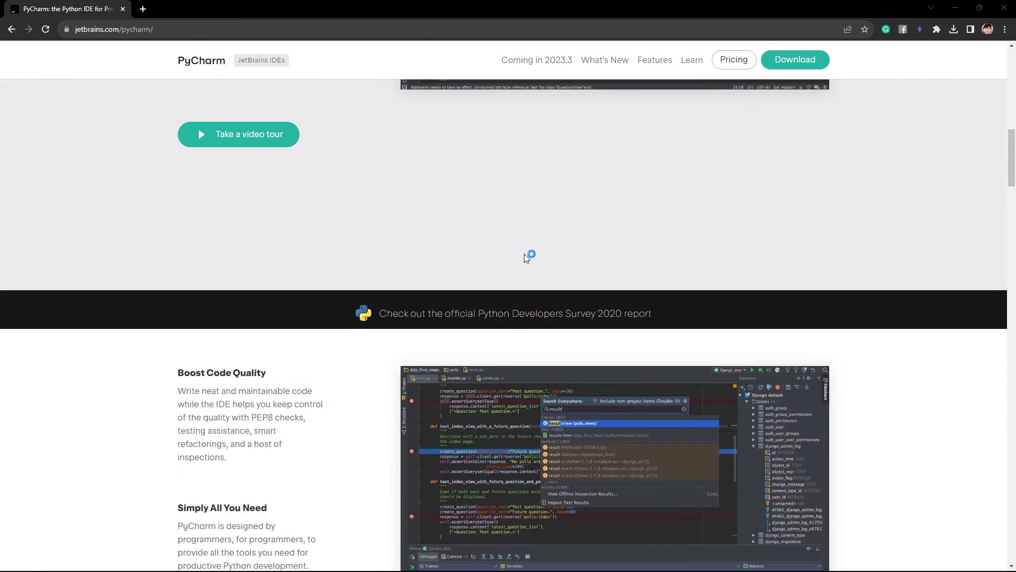
{"action": "scroll", "scroll_direction": "down", "scroll_amount": 3}
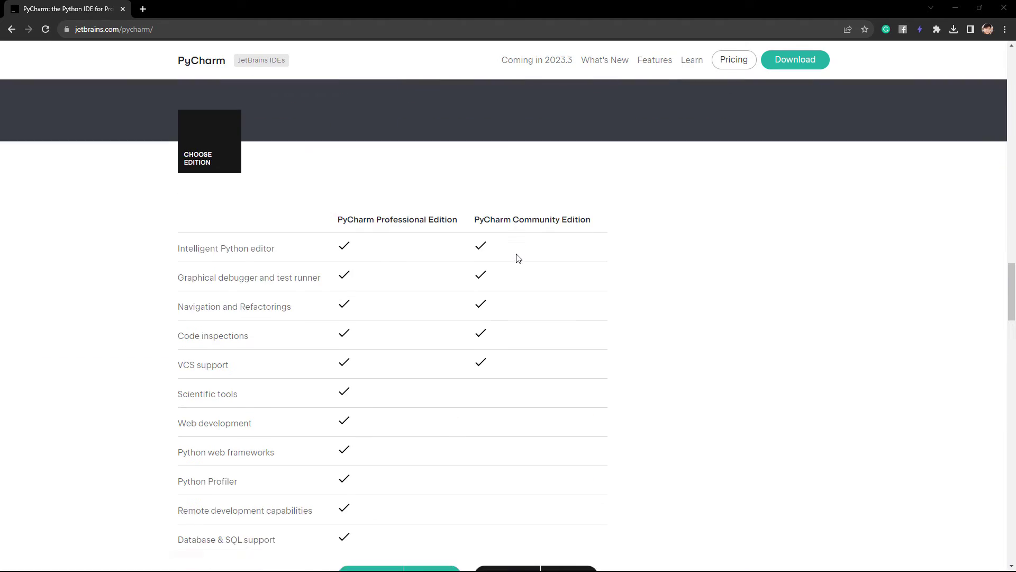
{"action": "scroll", "scroll_direction": "down", "scroll_amount": 3}
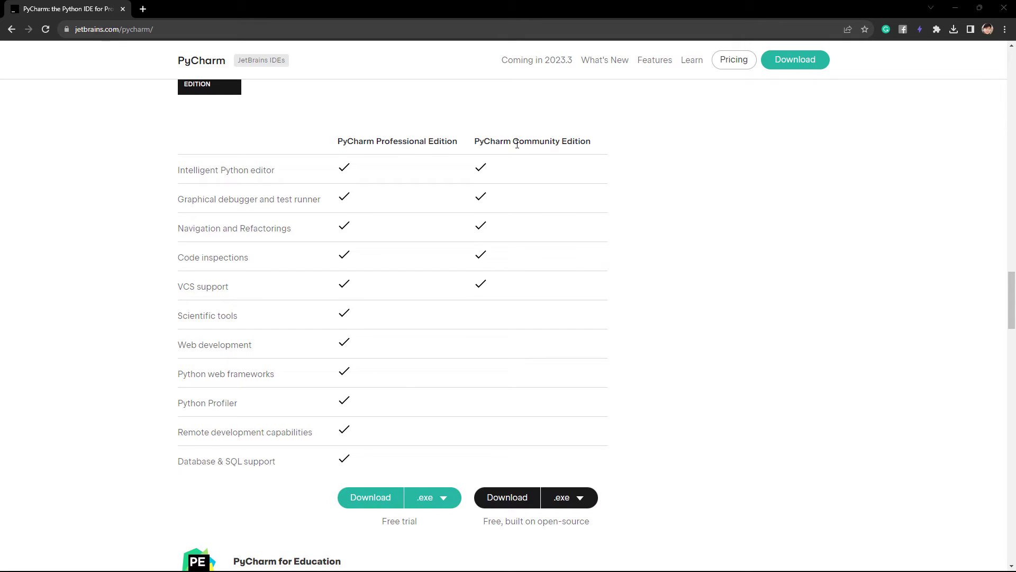
{"action": "mouse_move", "coordinate": [514, 182]}
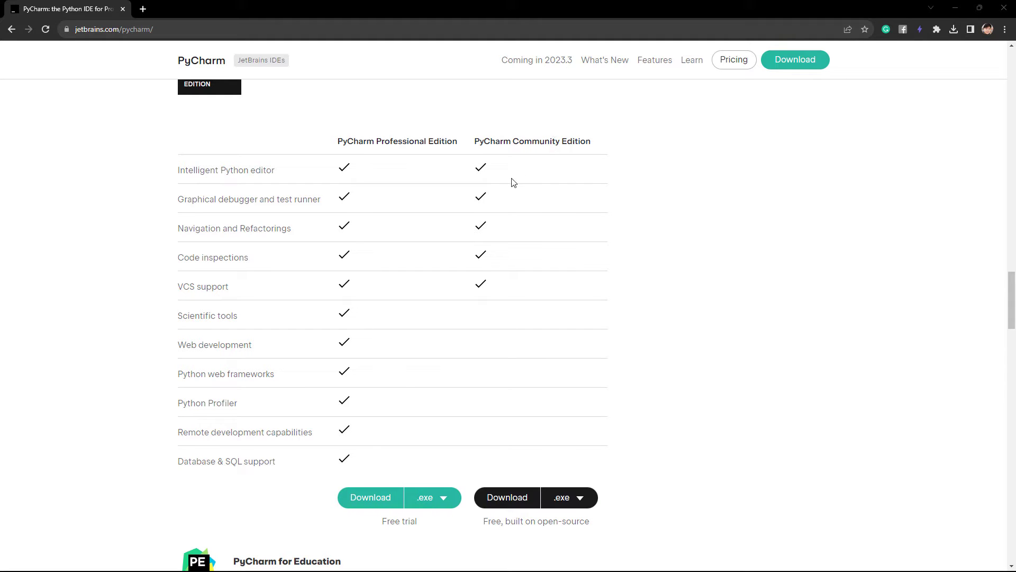
{"action": "mouse_move", "coordinate": [517, 436]}
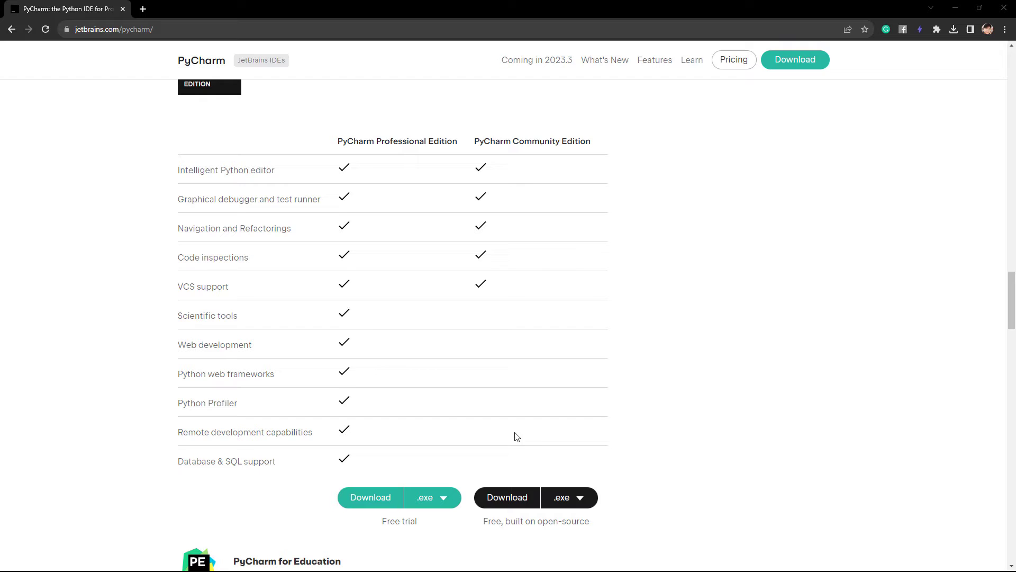
{"action": "left_click", "coordinate": [507, 497]}
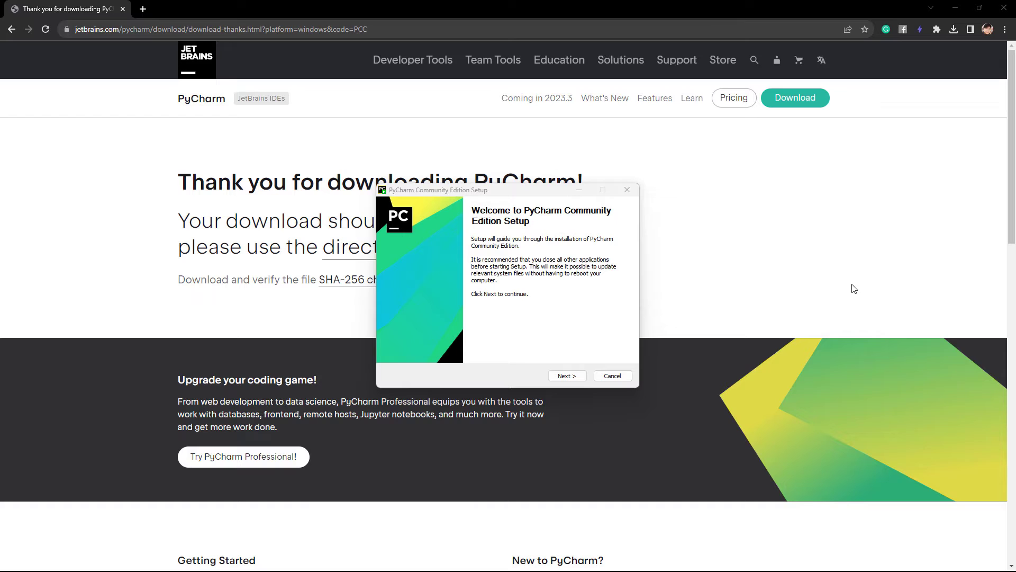
{"action": "mouse_move", "coordinate": [602, 331]}
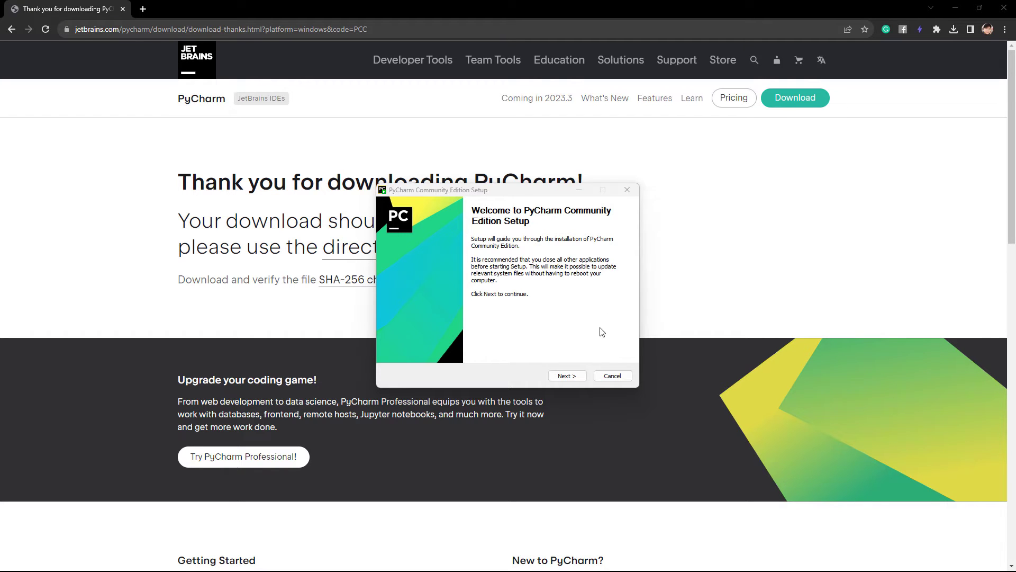
Step: Go through the PyCharm setup wizard, leaving the old 2020.3.2 version unchecked, and start installing
{"action": "left_click", "coordinate": [567, 375]}
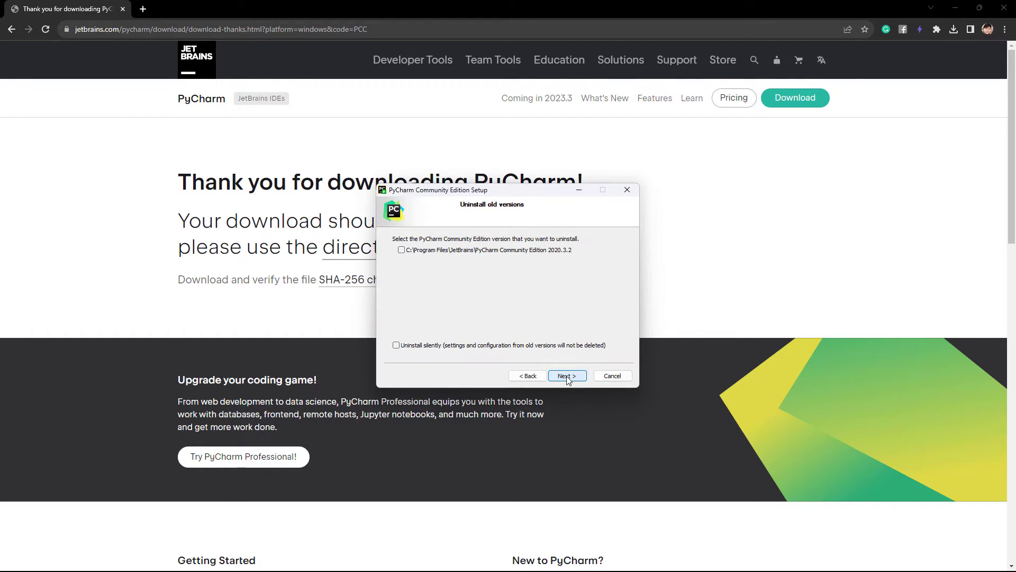
{"action": "left_click", "coordinate": [567, 375]}
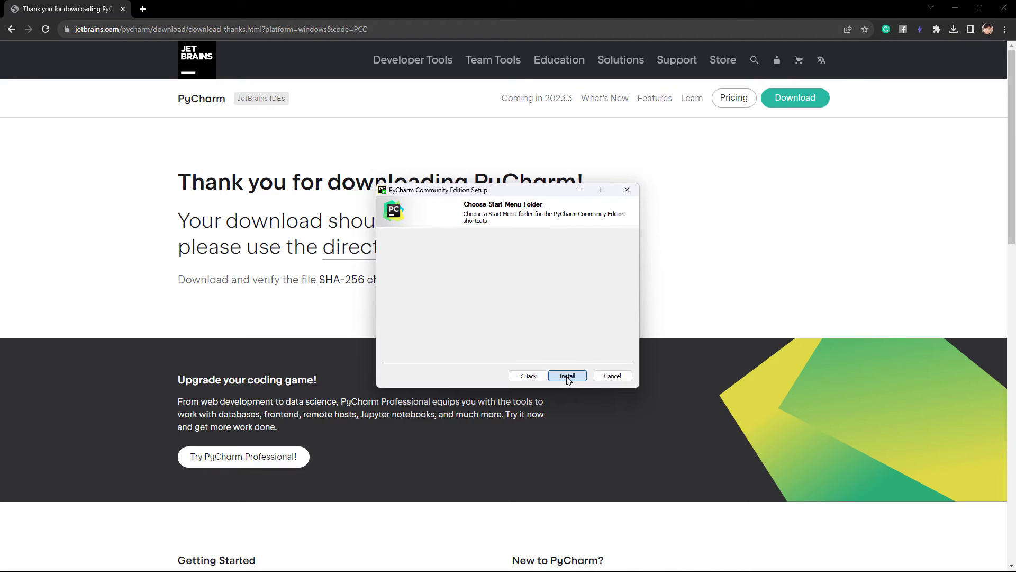
{"action": "left_click", "coordinate": [567, 375]}
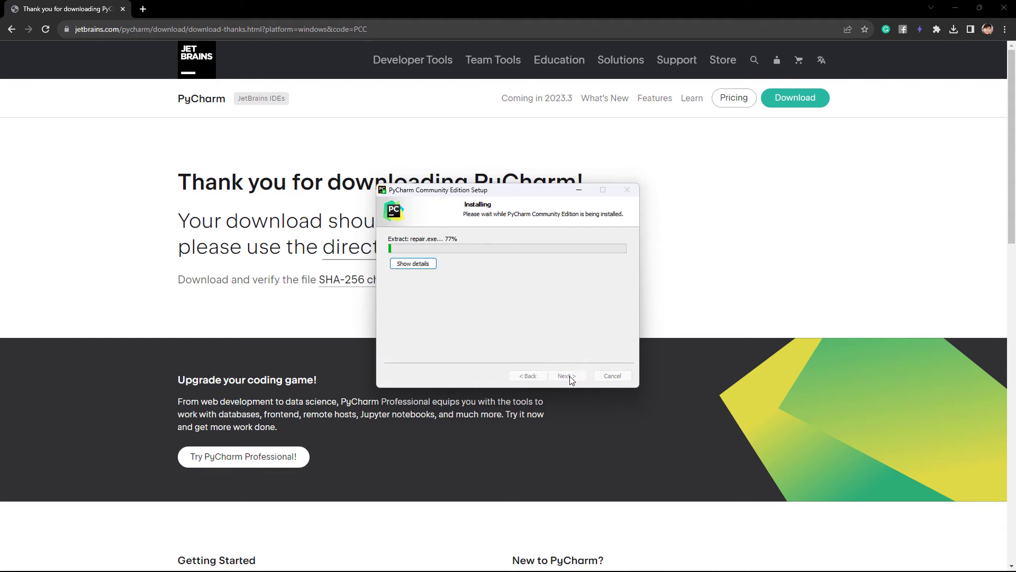
{"action": "mouse_move", "coordinate": [599, 444]}
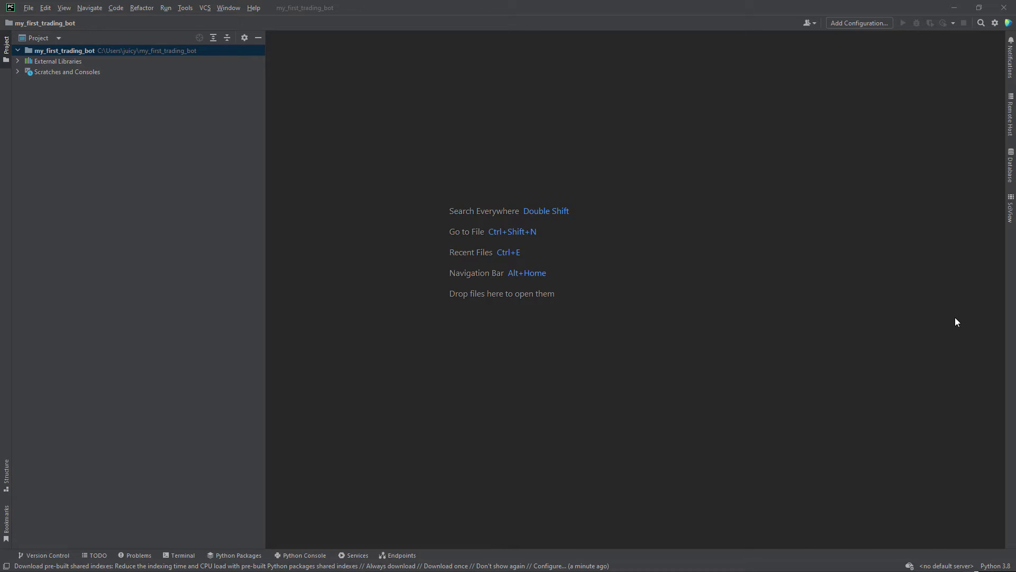
{"action": "mouse_move", "coordinate": [783, 289]}
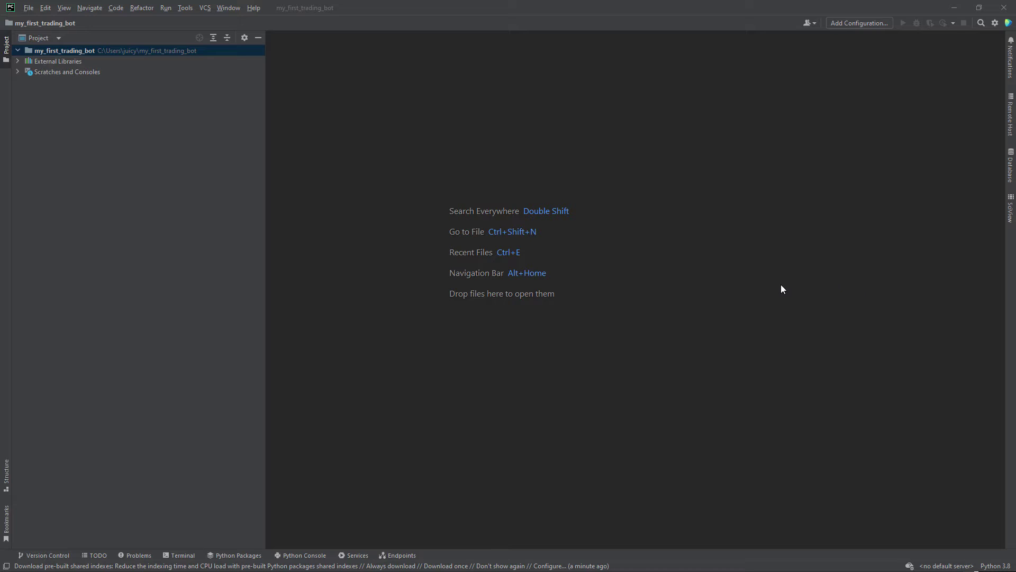
{"action": "mouse_move", "coordinate": [58, 80]}
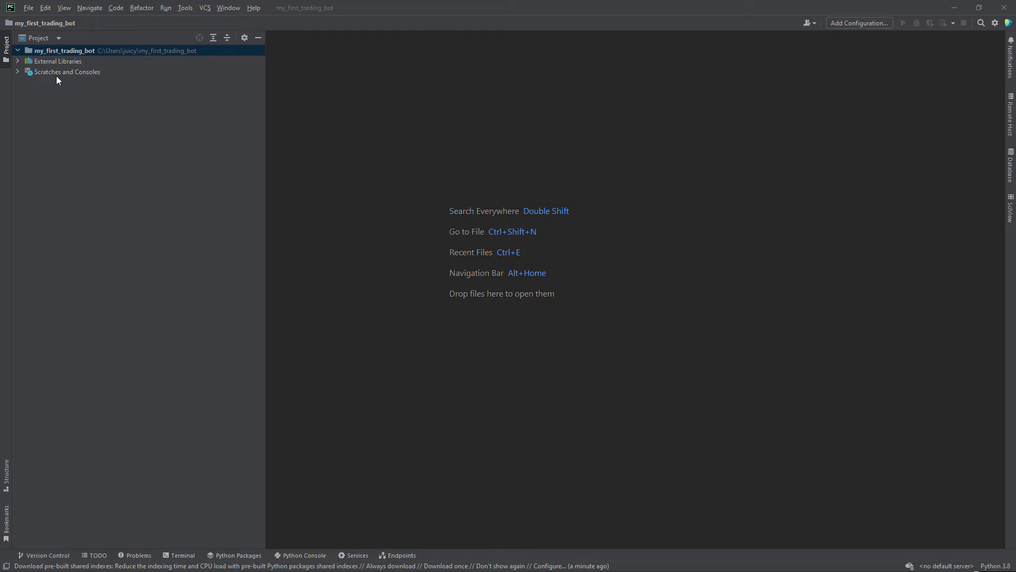
{"action": "mouse_move", "coordinate": [78, 59]}
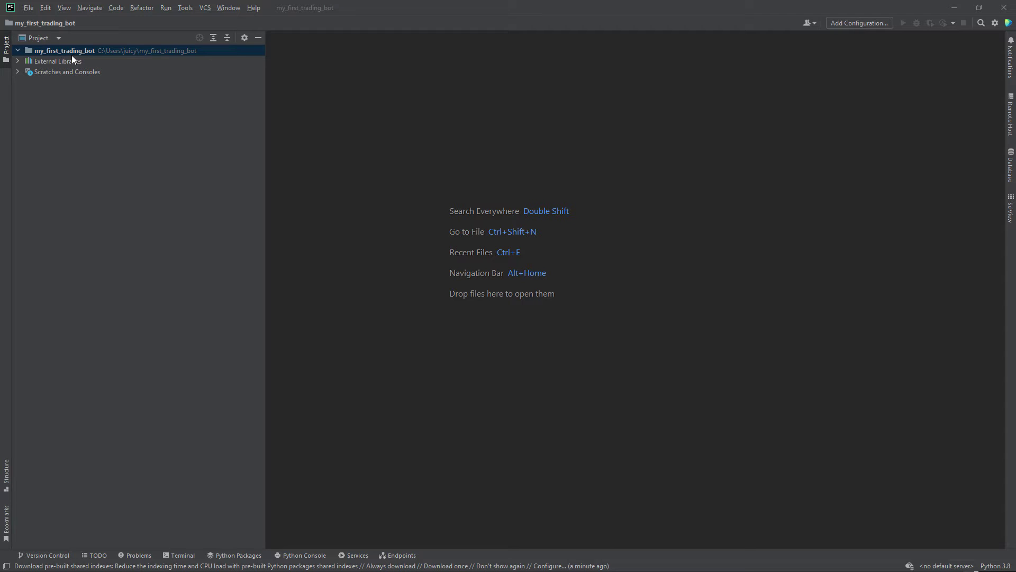
Step: Create a new Python file named trading_bot in the my_first_trading_bot project folder
{"action": "right_click", "coordinate": [71, 50]}
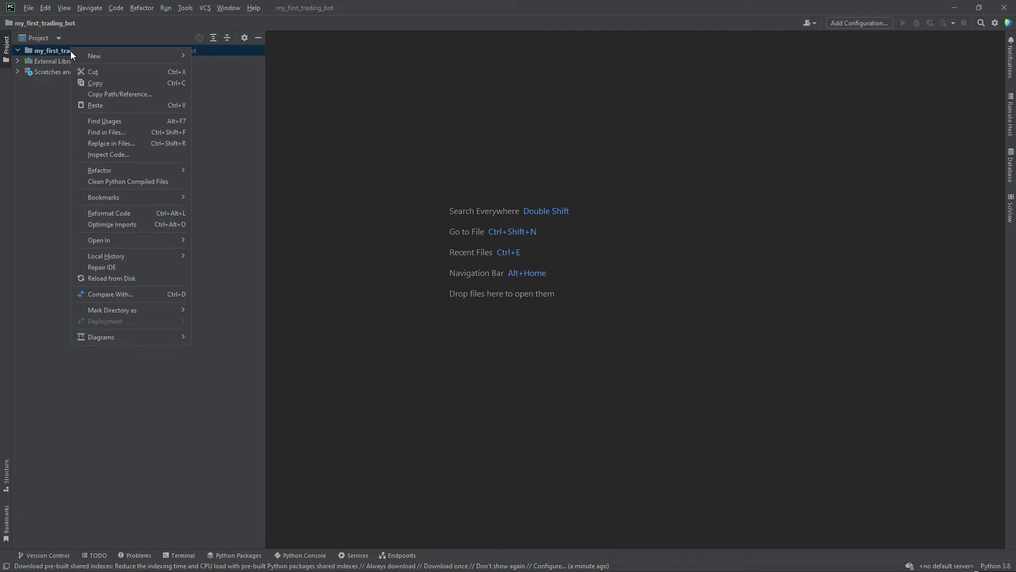
{"action": "mouse_move", "coordinate": [124, 58]}
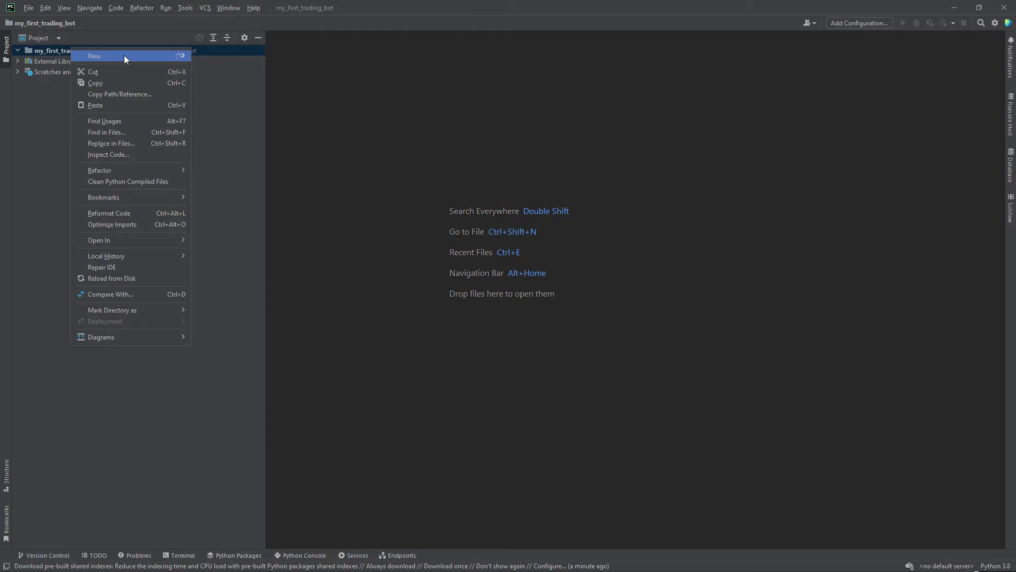
{"action": "mouse_move", "coordinate": [95, 56]}
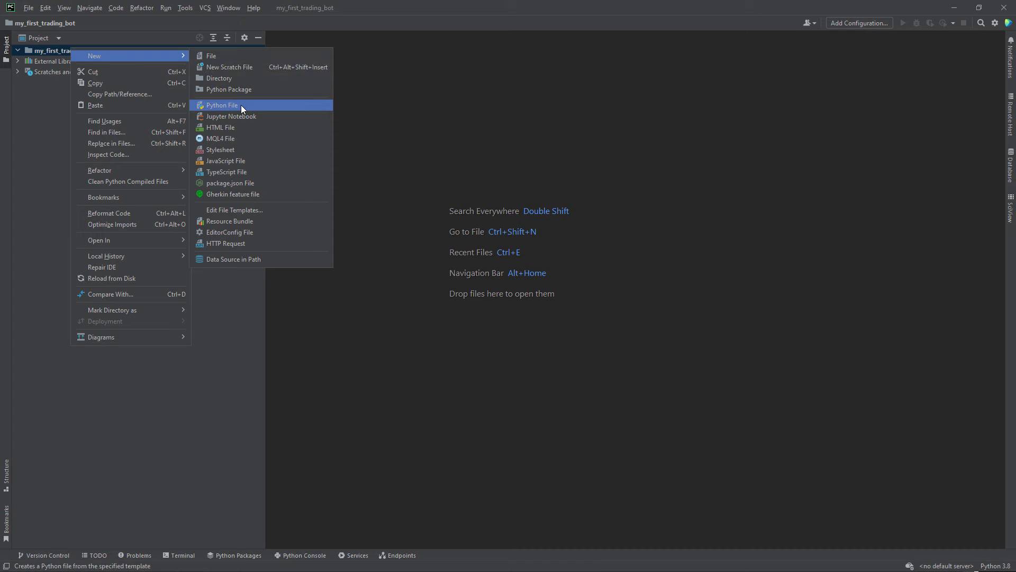
{"action": "left_click", "coordinate": [221, 105]}
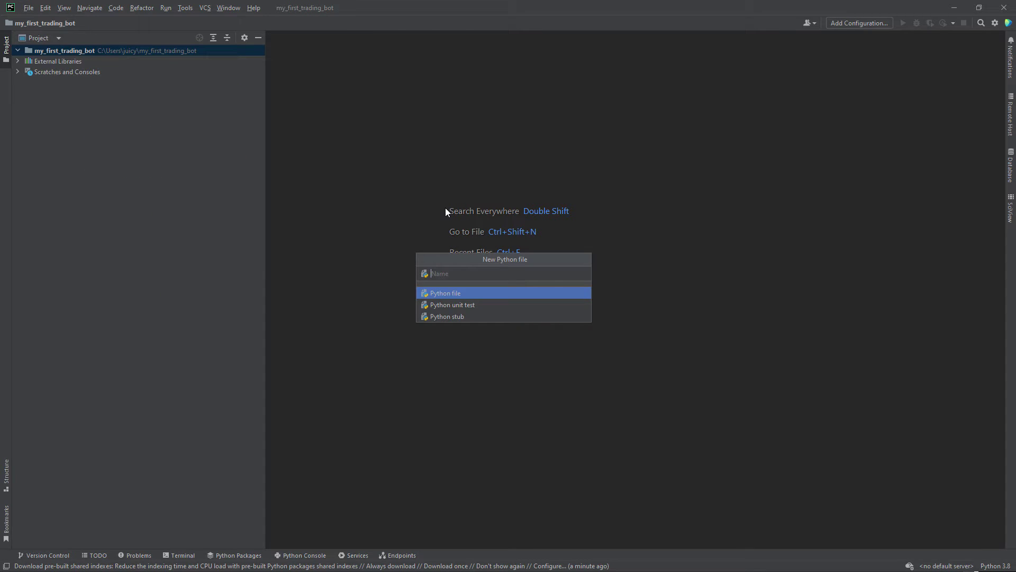
{"action": "type", "text": "tr"}
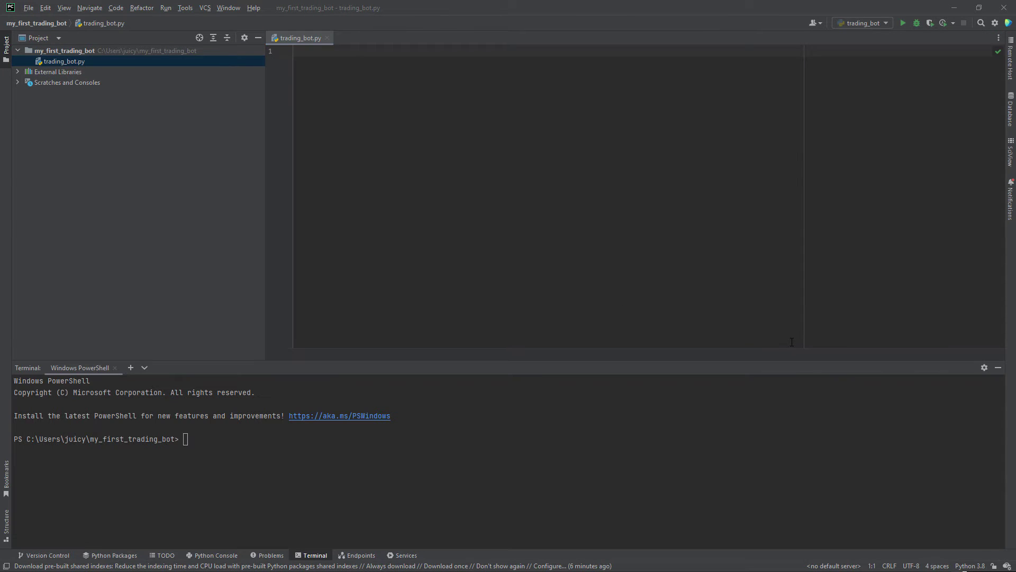
{"action": "mouse_move", "coordinate": [410, 465]}
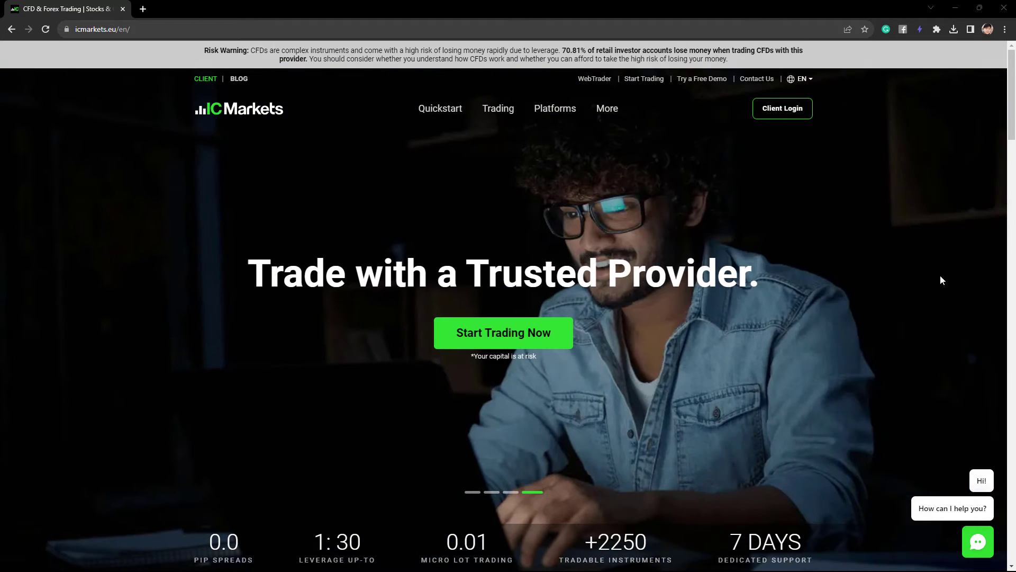
Step: Open the Open Demo Account form through 'Try a Free Demo' on icmarkets.eu
{"action": "left_click", "coordinate": [783, 108]}
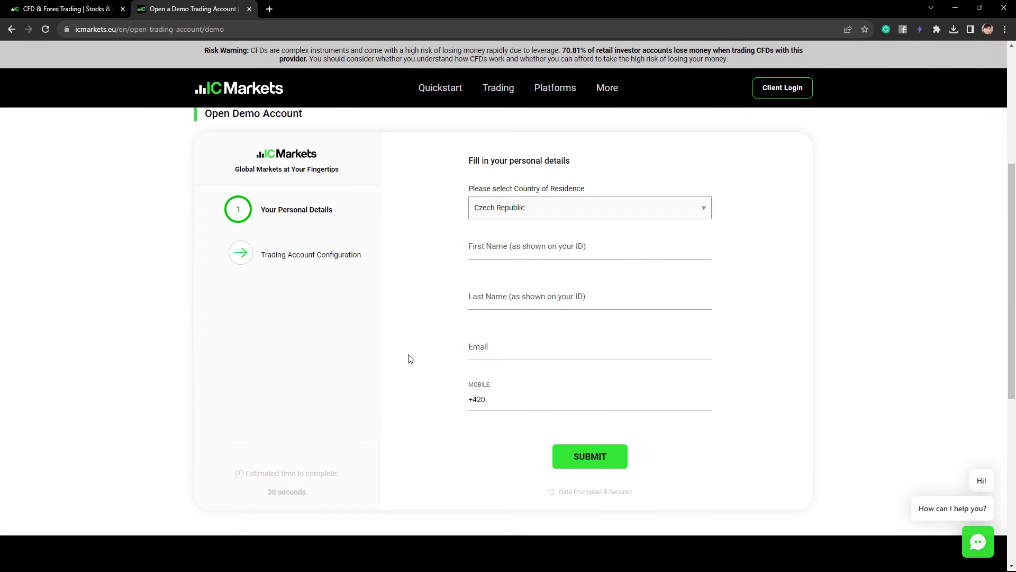
{"action": "mouse_move", "coordinate": [432, 336]}
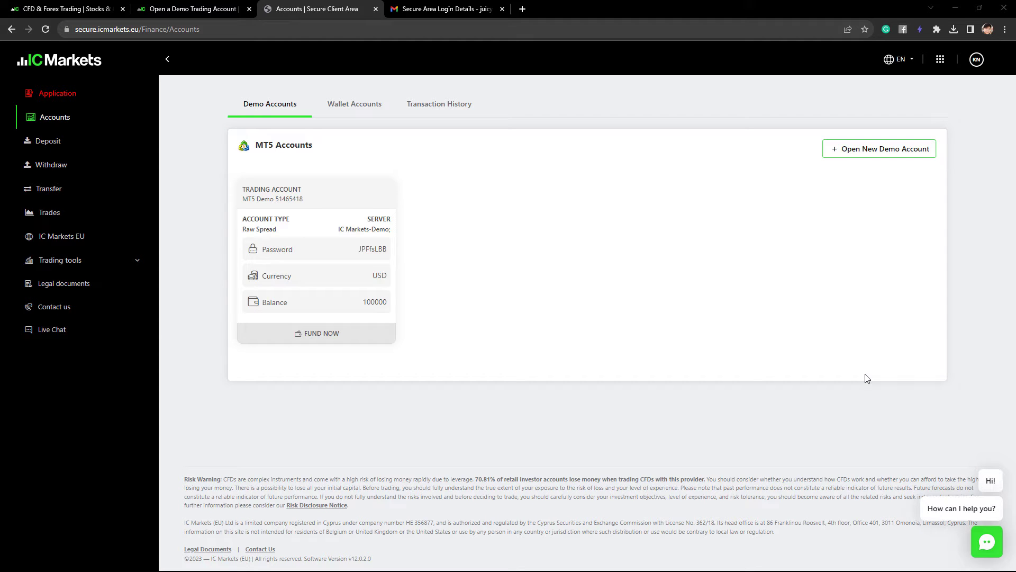
{"action": "mouse_move", "coordinate": [530, 421]}
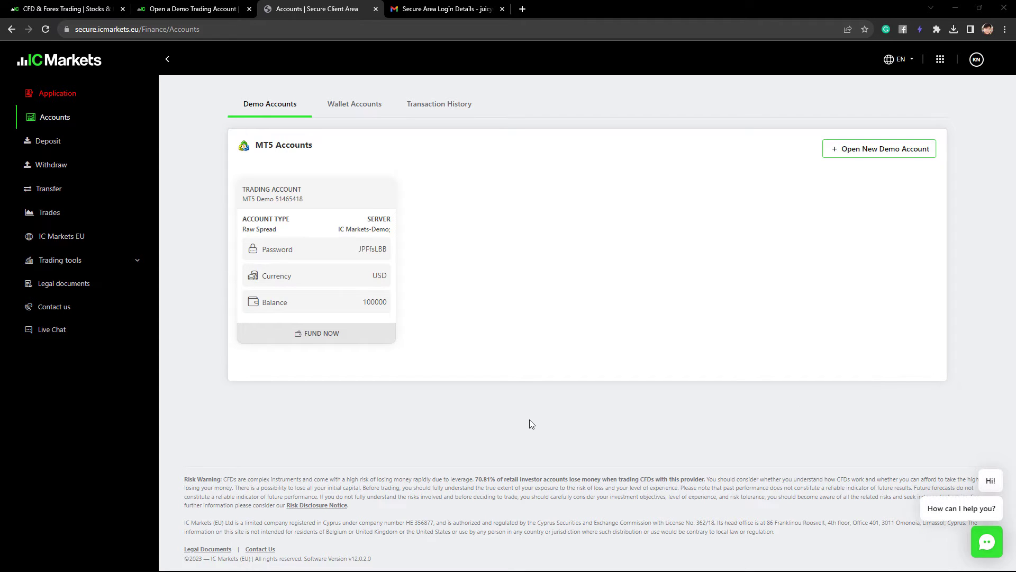
{"action": "mouse_move", "coordinate": [450, 419]}
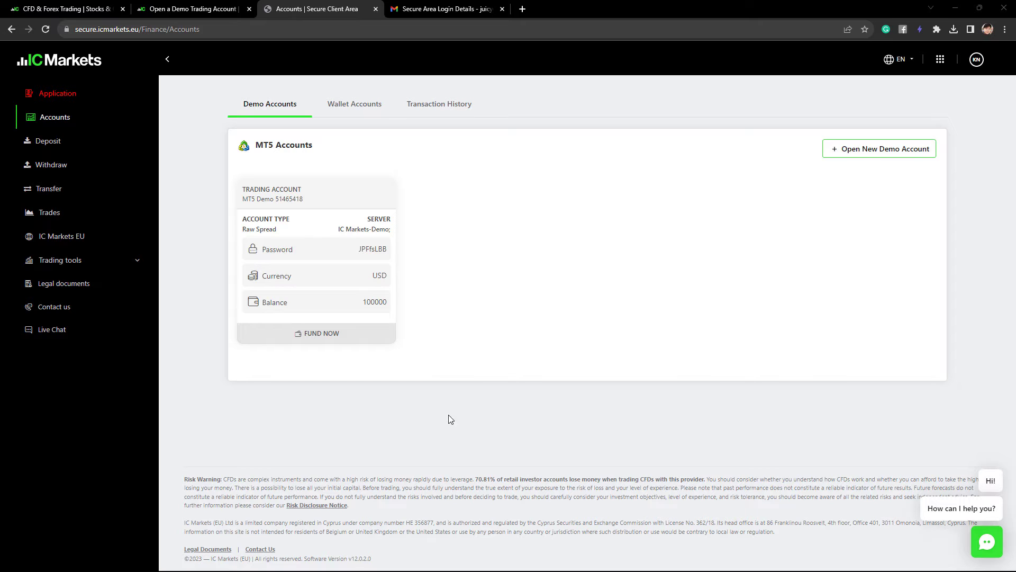
{"action": "mouse_move", "coordinate": [47, 120]}
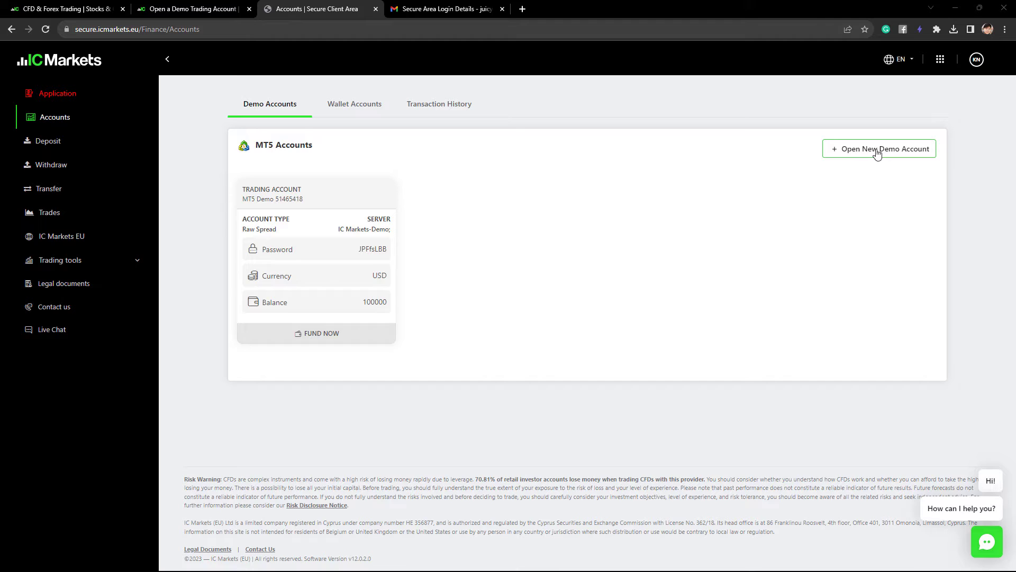
Step: Open the '+ Open New Demo Account' form from the client area's Accounts page
{"action": "left_click", "coordinate": [879, 149]}
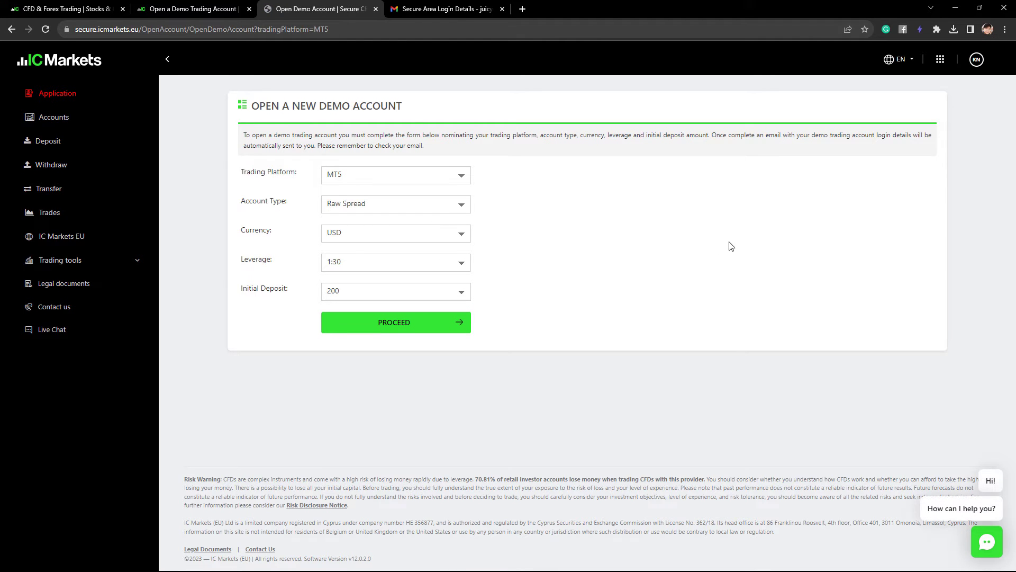
{"action": "mouse_move", "coordinate": [497, 211]}
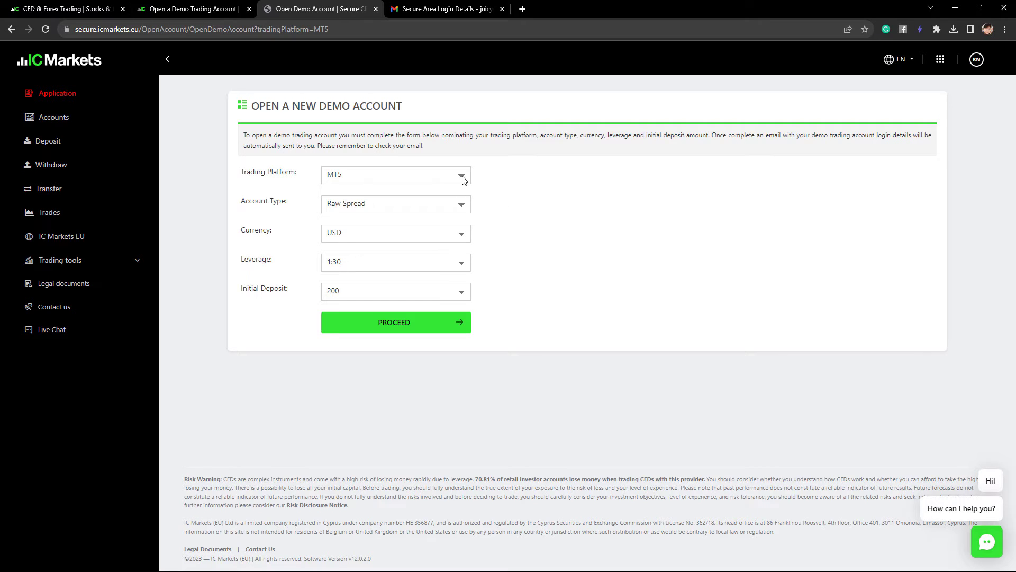
{"action": "mouse_move", "coordinate": [578, 232]}
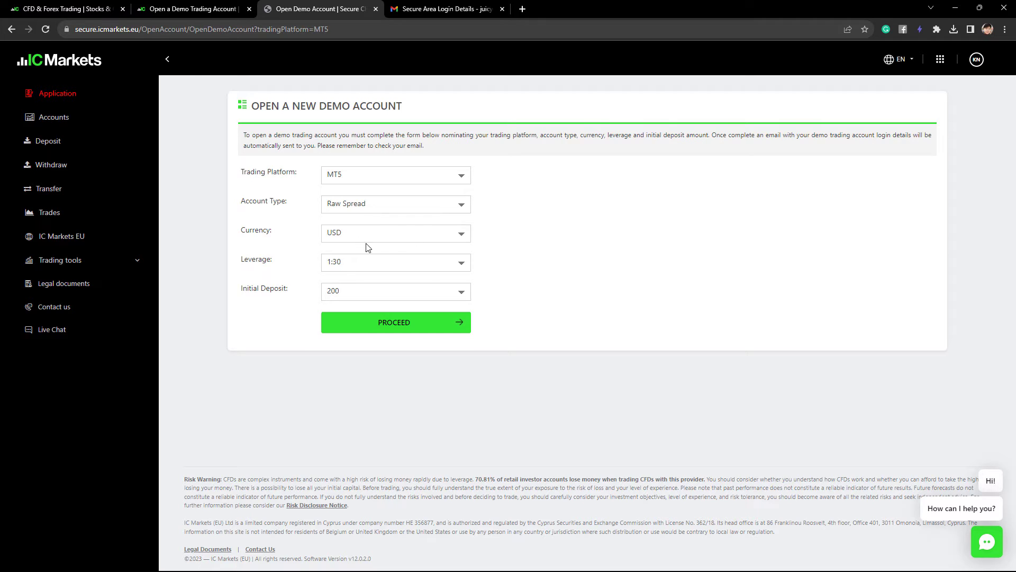
Step: Choose a 10000 initial deposit and proceed to create the MT5 Raw Spread USD demo account
{"action": "left_click", "coordinate": [462, 291]}
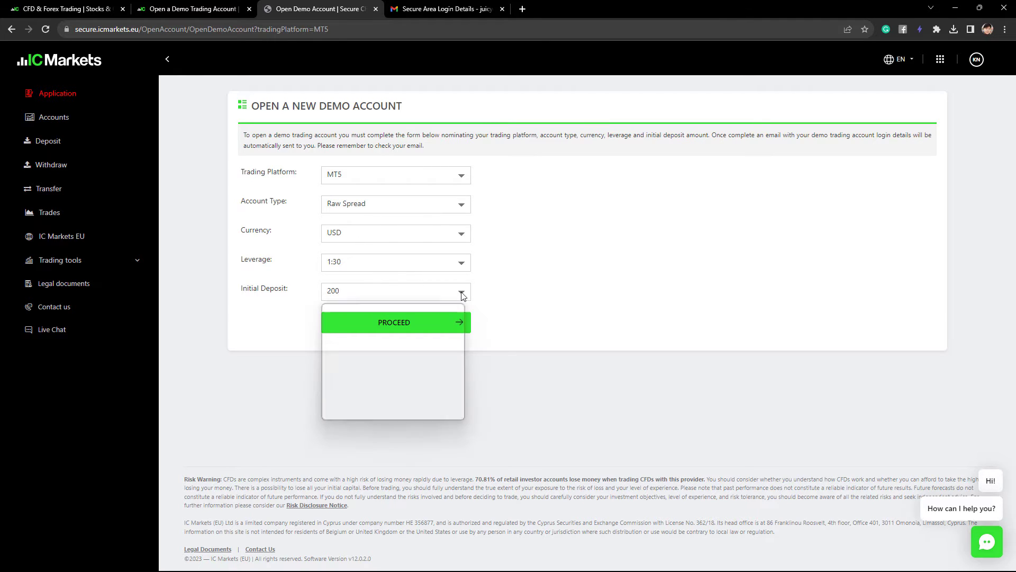
{"action": "left_click", "coordinate": [463, 295]}
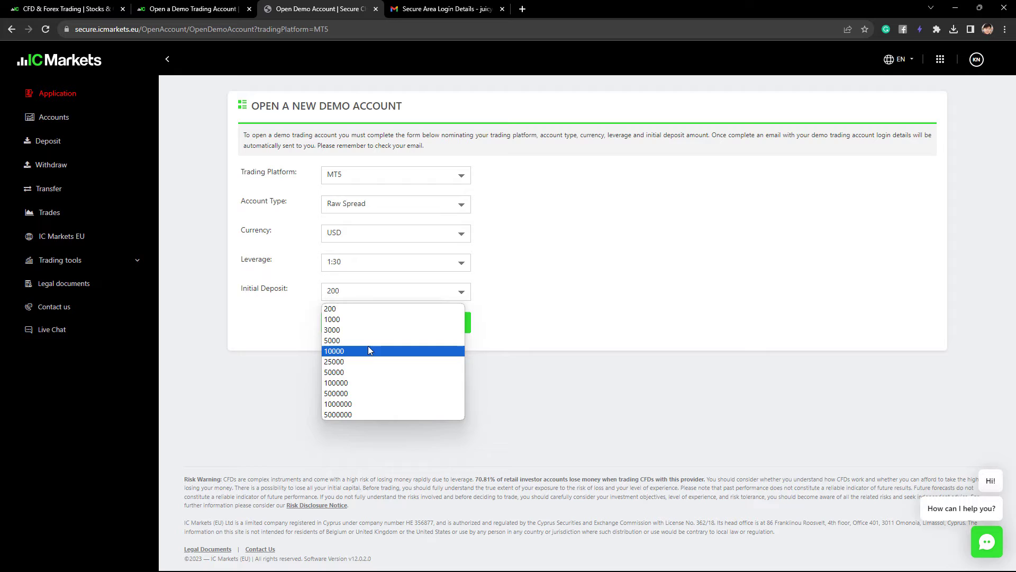
{"action": "left_click", "coordinate": [334, 351]}
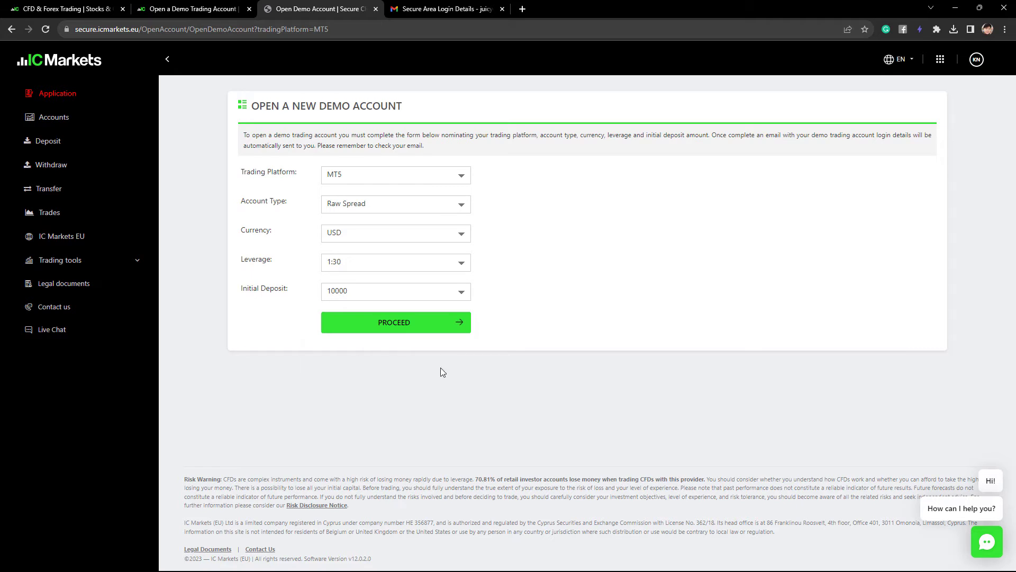
{"action": "mouse_move", "coordinate": [393, 328]}
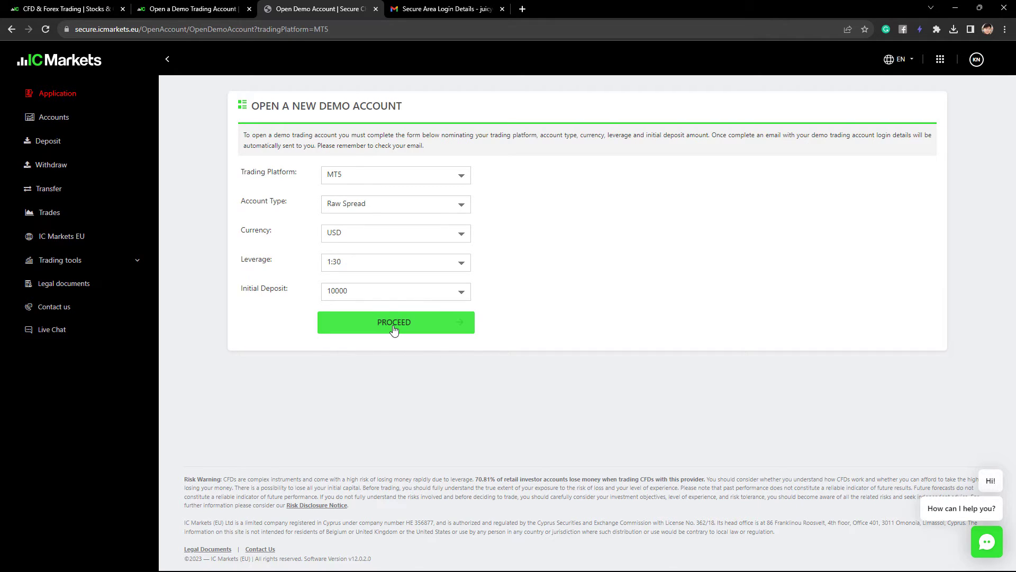
{"action": "left_click", "coordinate": [394, 323]}
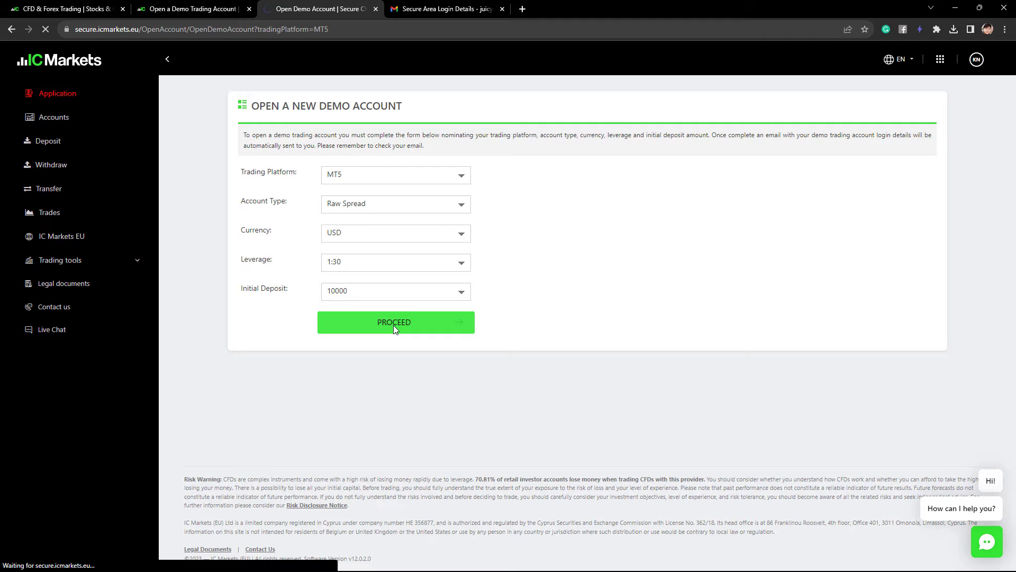
{"action": "left_click", "coordinate": [395, 322]}
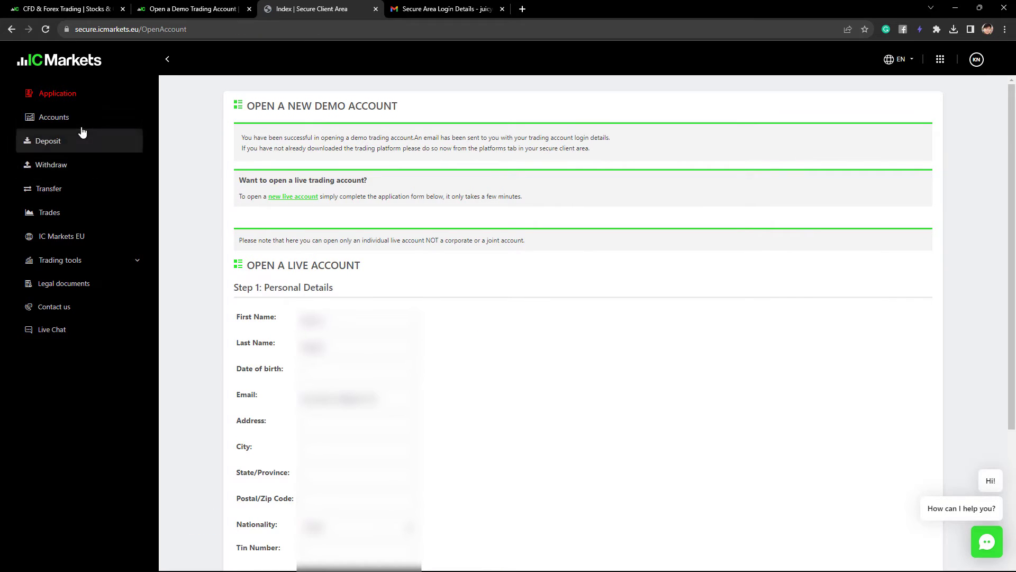
Step: Return to the Accounts overview from the left sidebar
{"action": "left_click", "coordinate": [53, 117]}
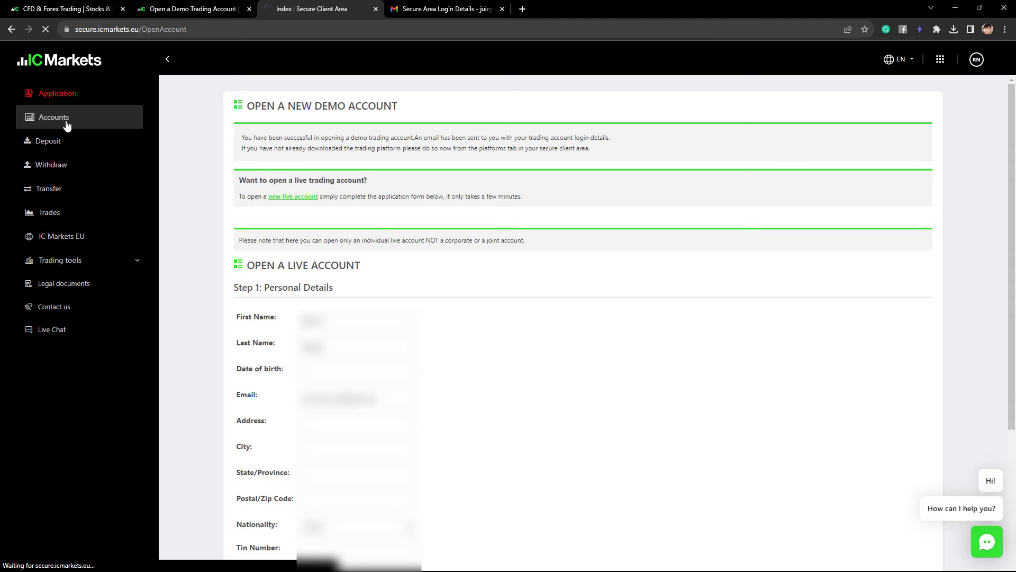
{"action": "left_click", "coordinate": [53, 117]}
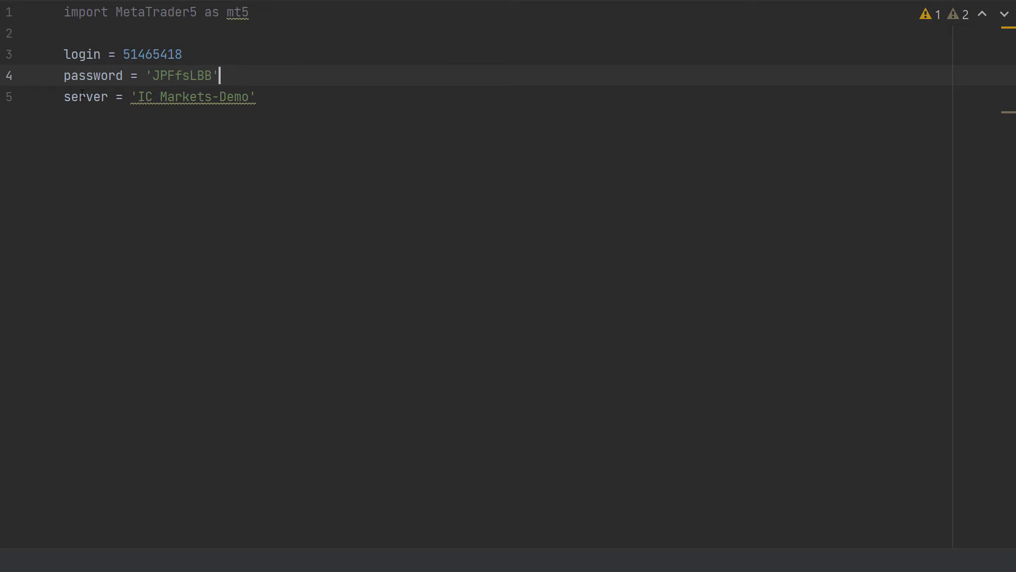
{"action": "mouse_move", "coordinate": [483, 182]}
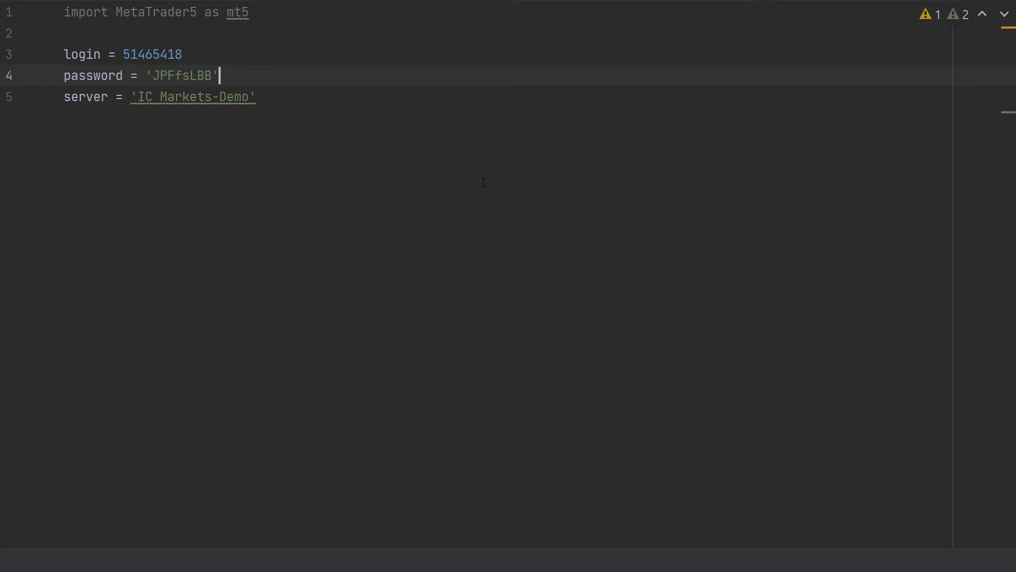
{"action": "mouse_move", "coordinate": [553, 192]}
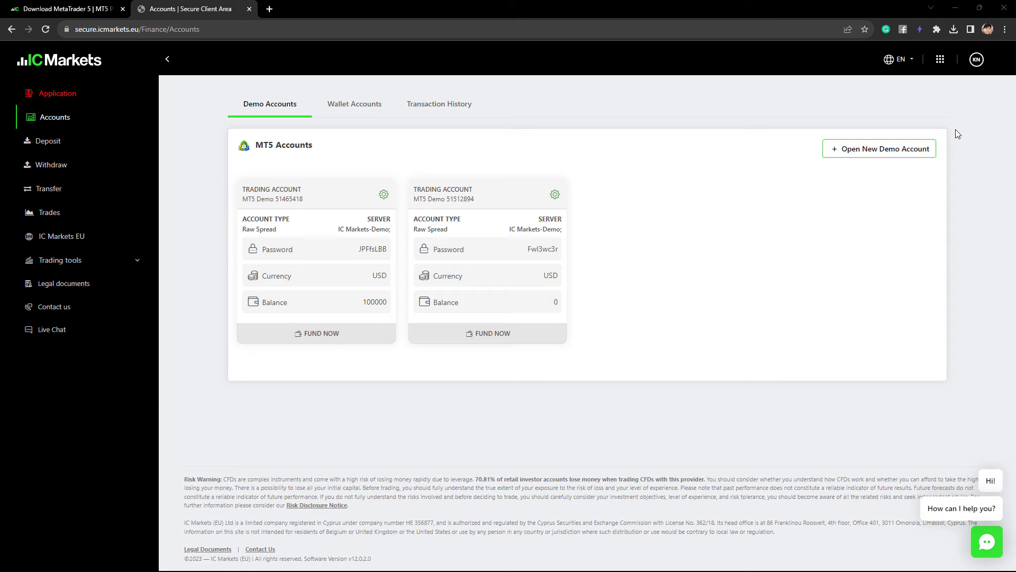
Step: Download the MetaTrader 5 installer from the WebTrader apps page and accept its licence agreement
{"action": "left_click", "coordinate": [940, 59]}
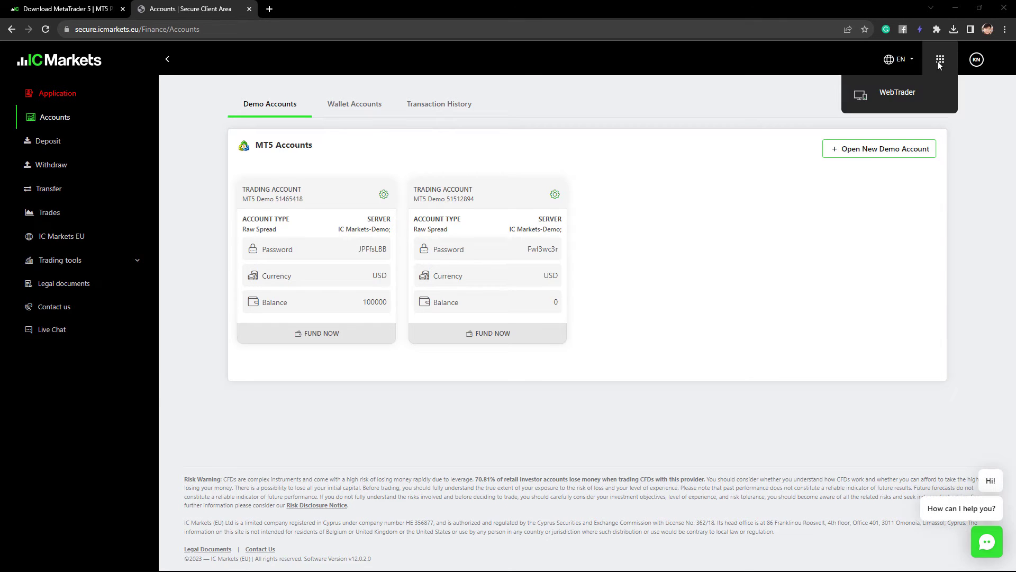
{"action": "mouse_move", "coordinate": [894, 97]}
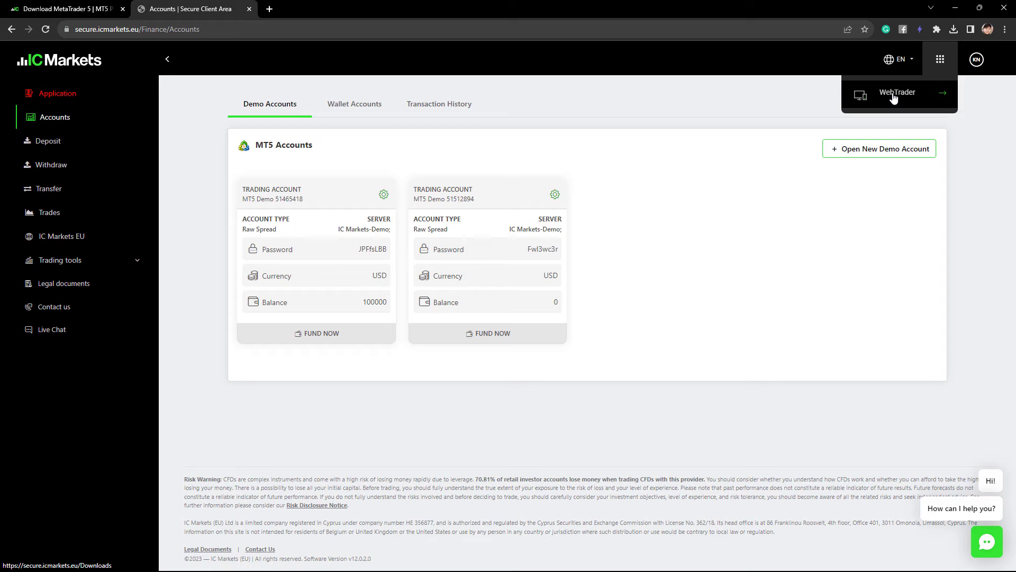
{"action": "left_click", "coordinate": [898, 92]}
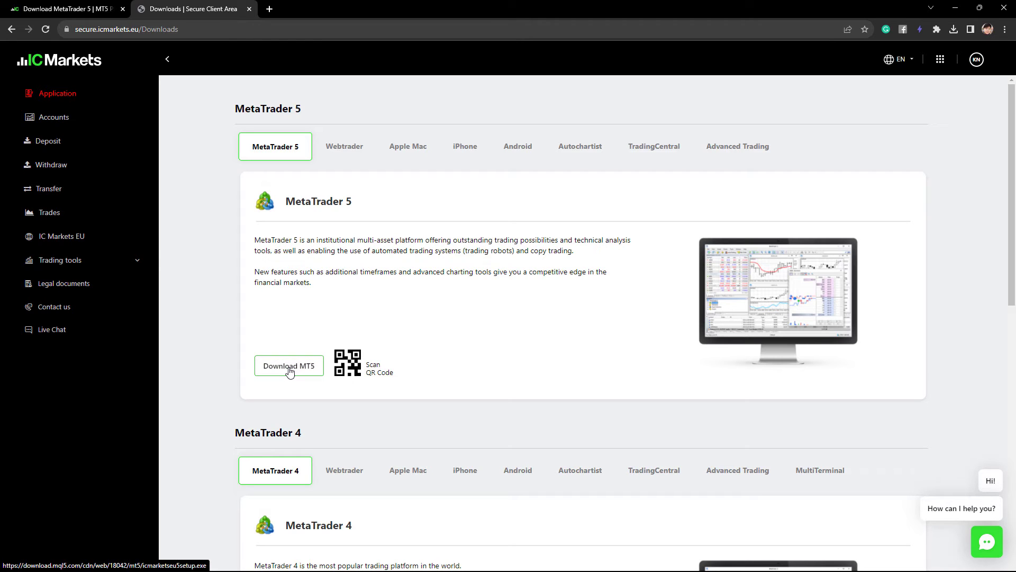
{"action": "left_click", "coordinate": [289, 365]}
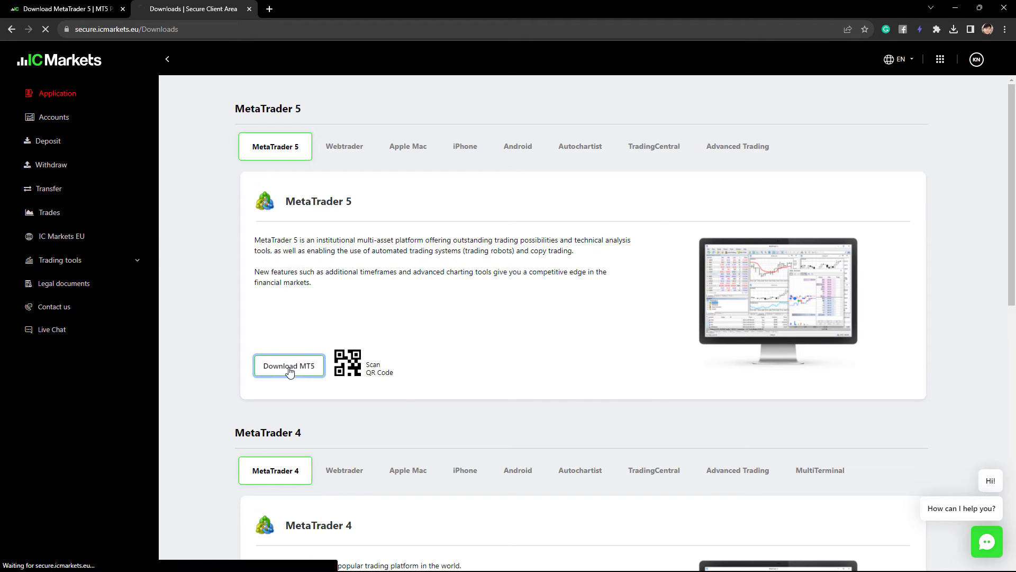
{"action": "left_click", "coordinate": [289, 365]}
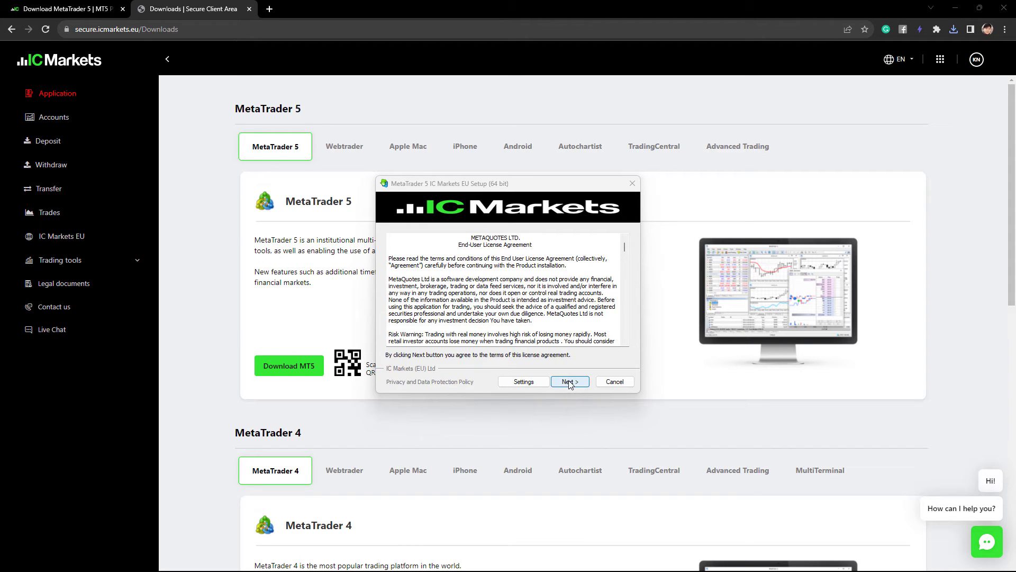
{"action": "left_click", "coordinate": [570, 381]}
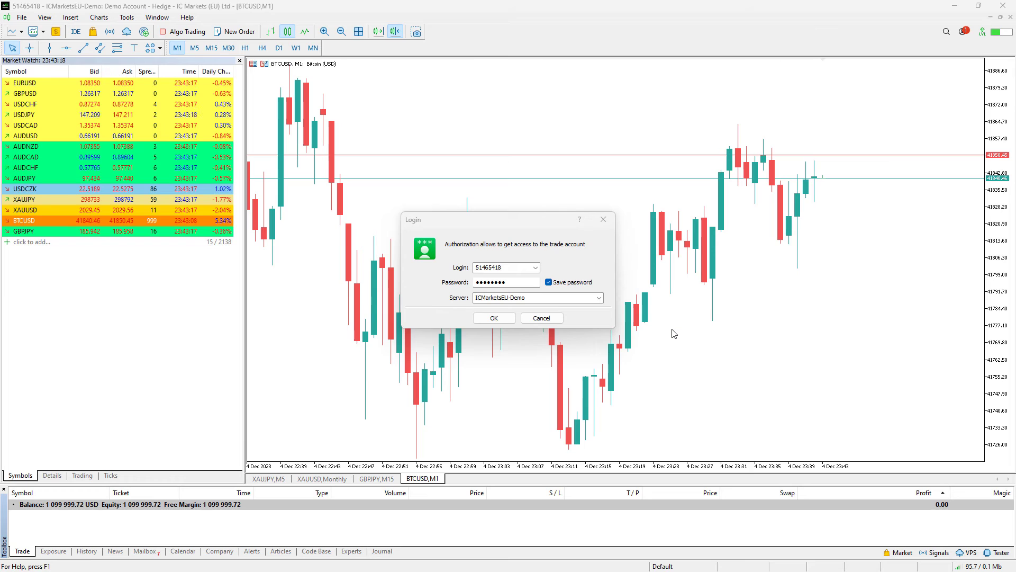
{"action": "mouse_move", "coordinate": [677, 334]}
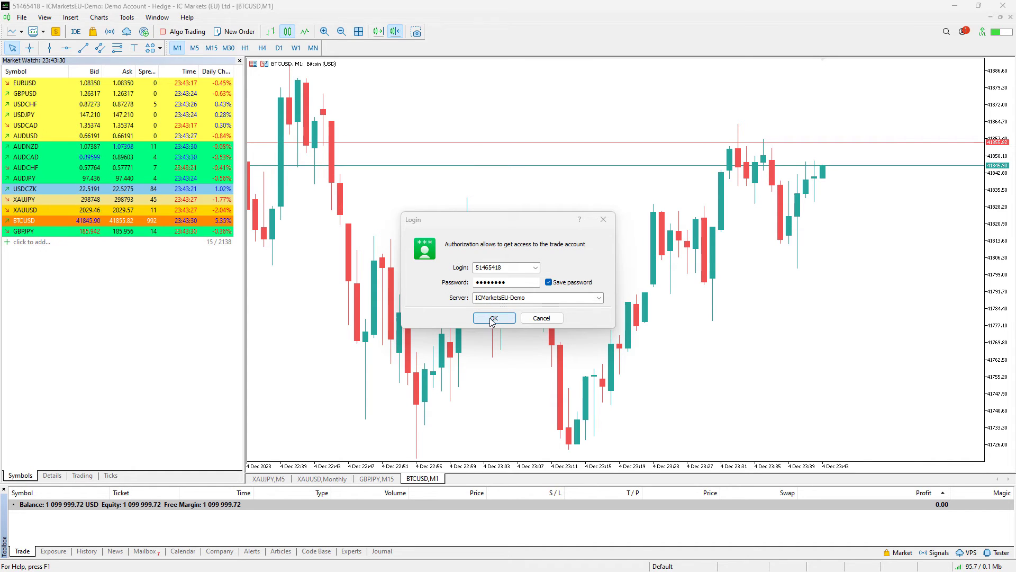
{"action": "left_click", "coordinate": [494, 317]}
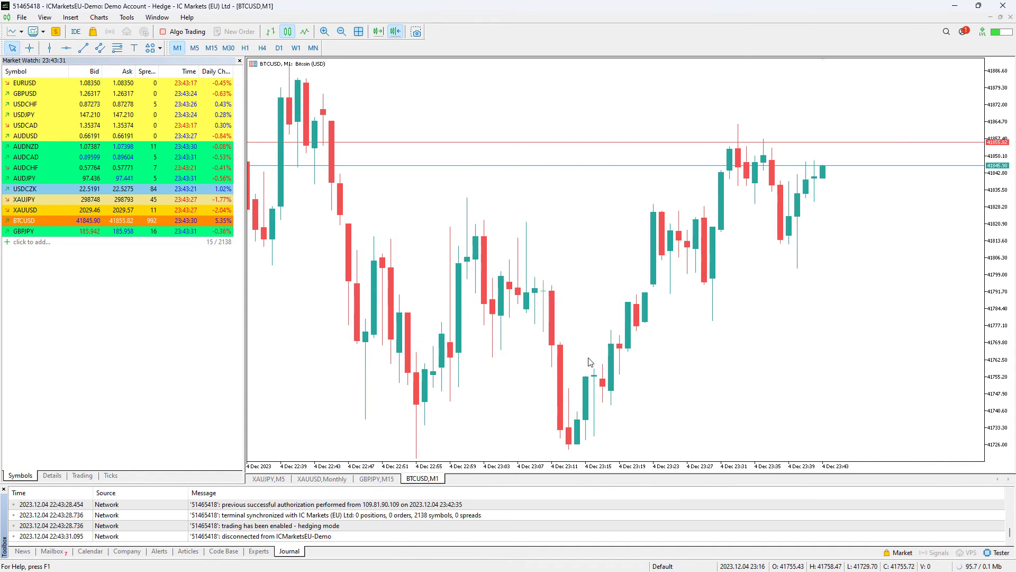
{"action": "left_click", "coordinate": [22, 565]}
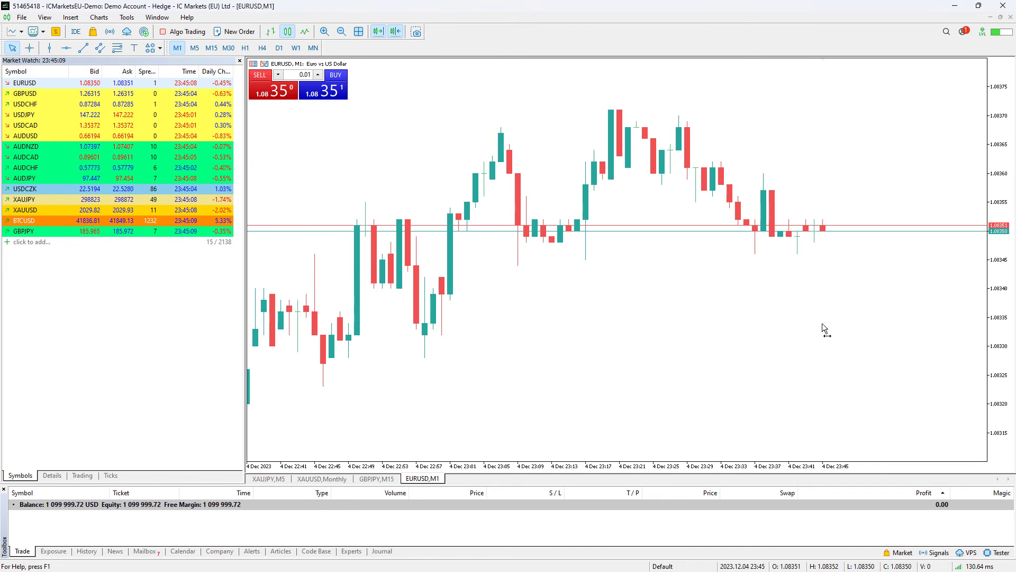
{"action": "mouse_move", "coordinate": [804, 328]}
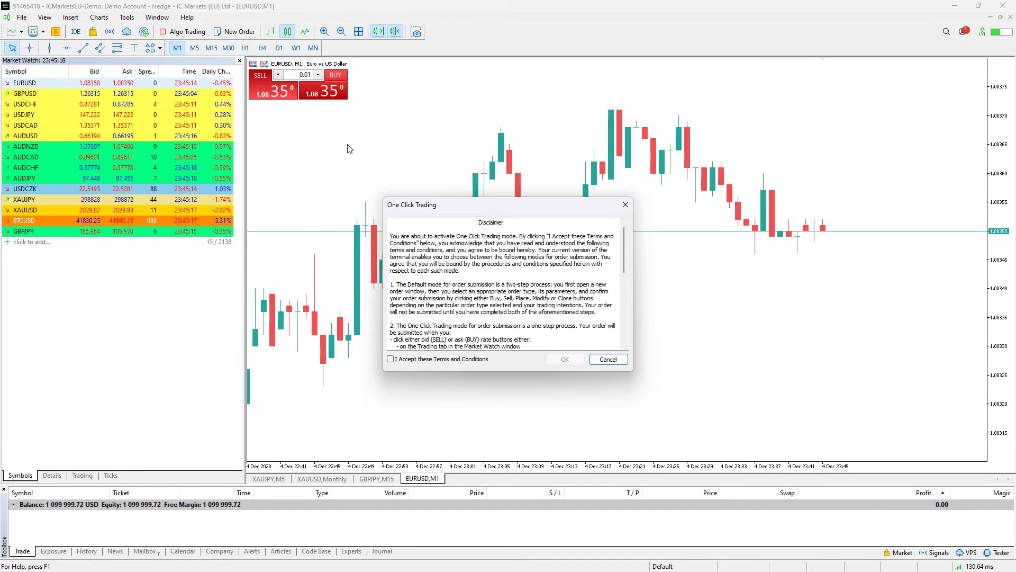
Step: Accept the one-click trading terms and instantly sell 0.01 lot of EURUSD
{"action": "left_click", "coordinate": [608, 359]}
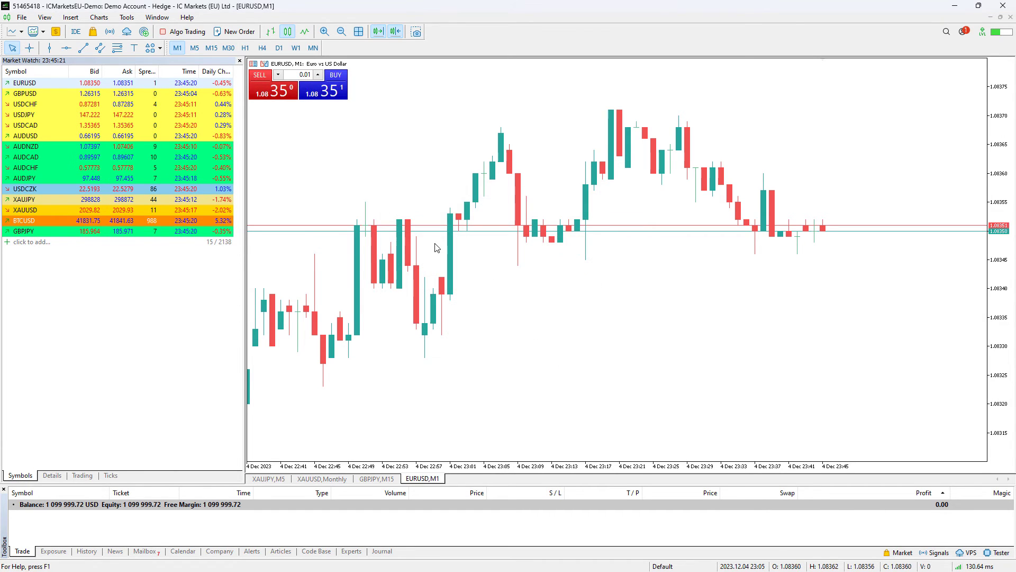
{"action": "left_click", "coordinate": [272, 91]}
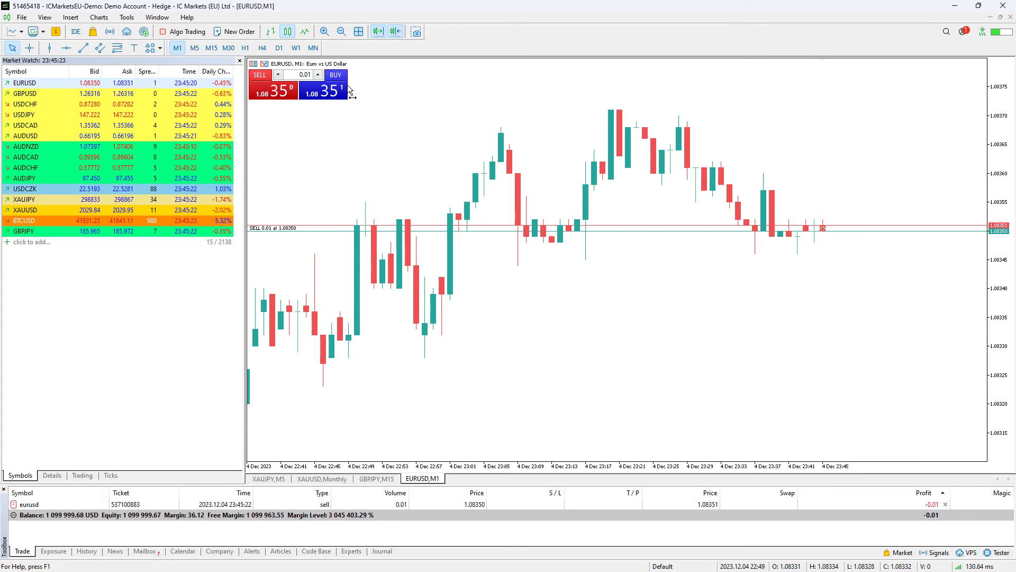
{"action": "left_click", "coordinate": [336, 74]}
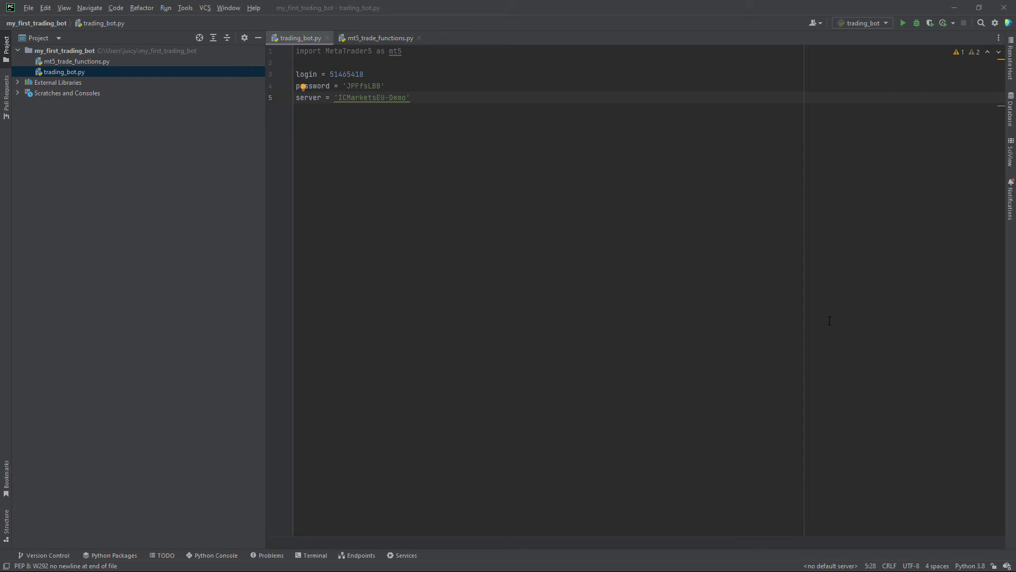
{"action": "mouse_move", "coordinate": [618, 290]}
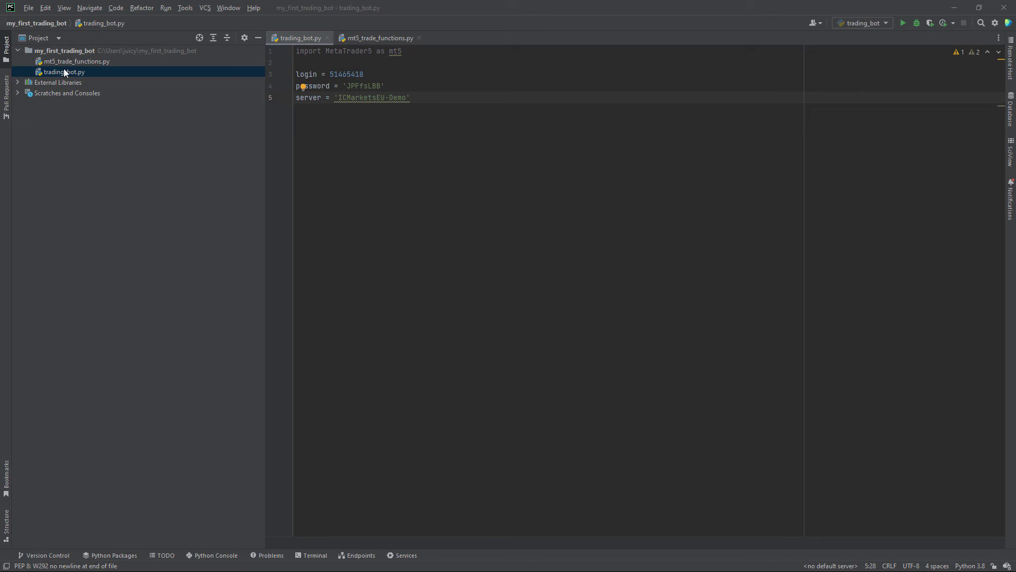
Step: Open mt5_trade_functions.py, scroll through its market_order and close_position helpers, and open the terminal
{"action": "left_click", "coordinate": [74, 61]}
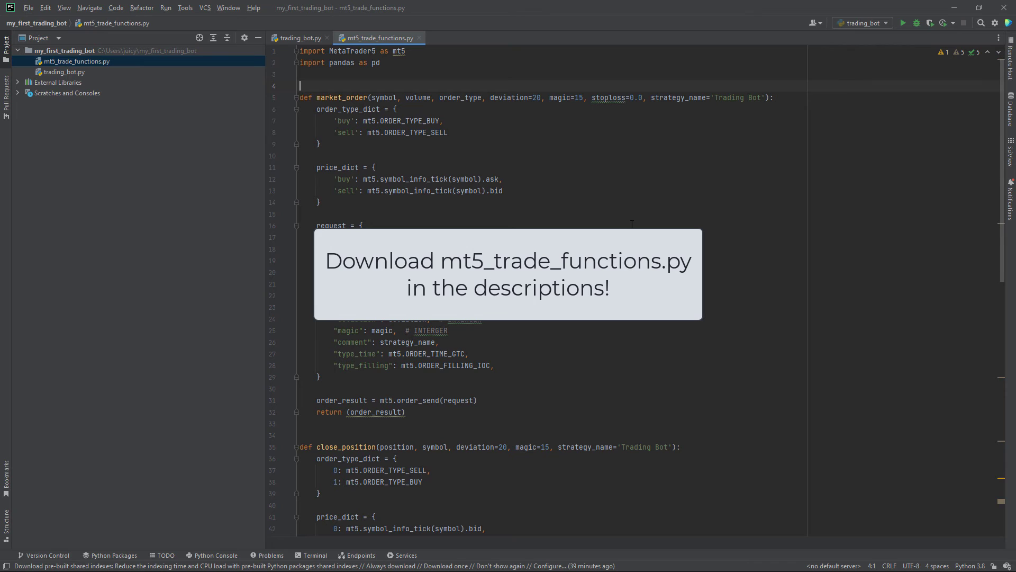
{"action": "mouse_move", "coordinate": [615, 220]}
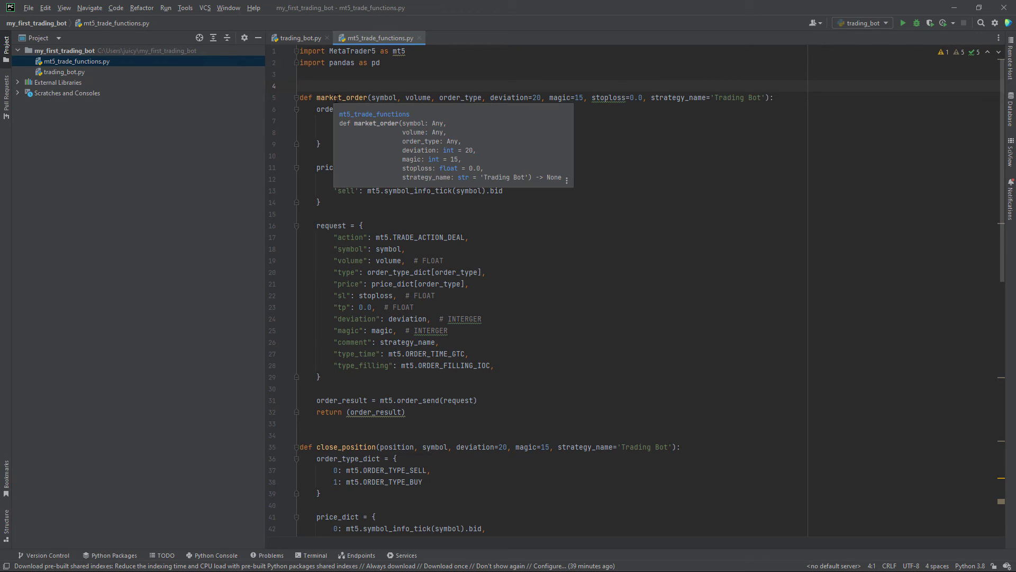
{"action": "scroll", "scroll_direction": "down", "scroll_amount": 3}
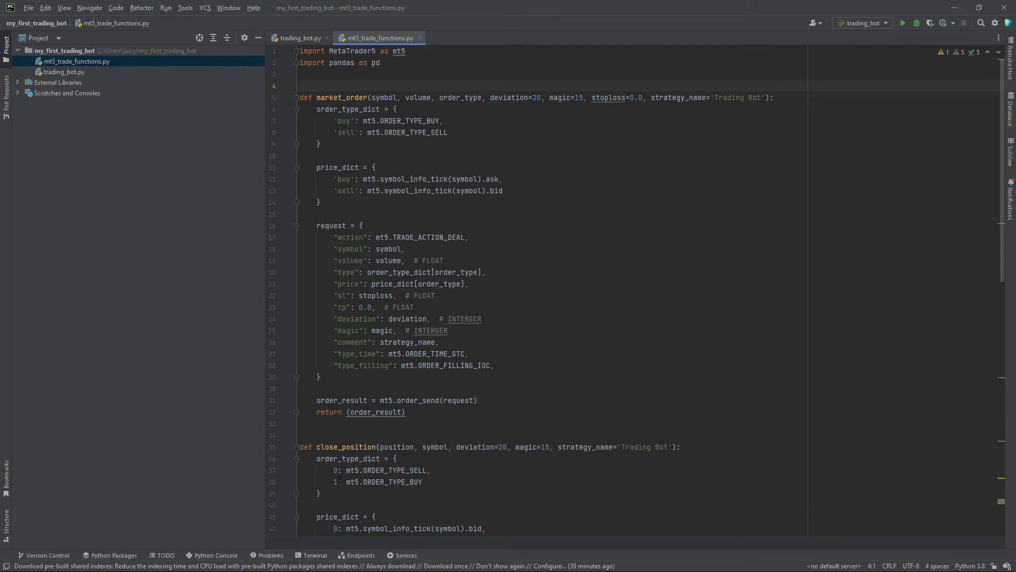
{"action": "left_click", "coordinate": [315, 554]}
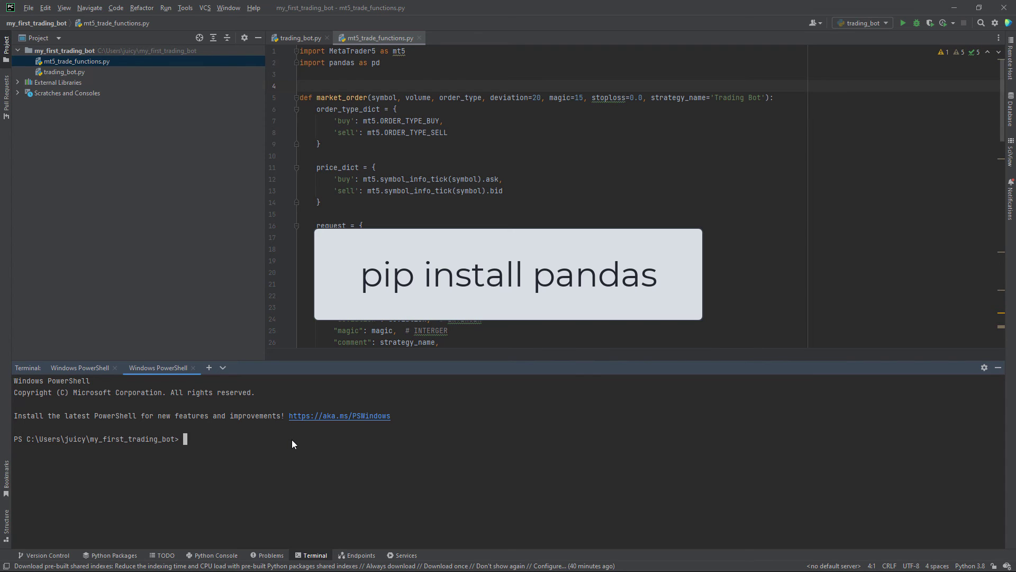
Step: Enter 'pip install pandas' at the PowerShell prompt
{"action": "type", "text": "pip install"}
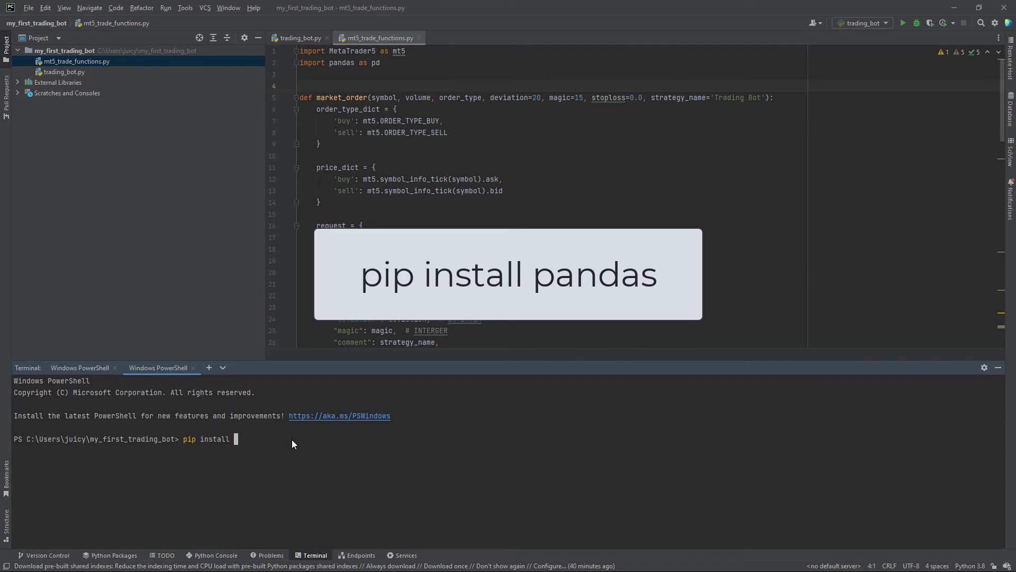
{"action": "type", "text": "pandas"}
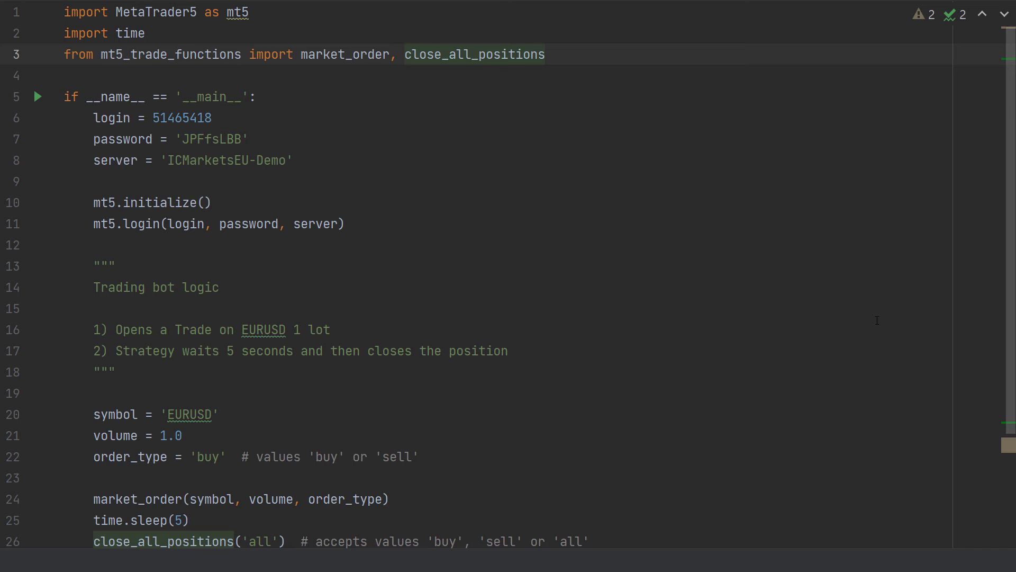
{"action": "mouse_move", "coordinate": [217, 83]}
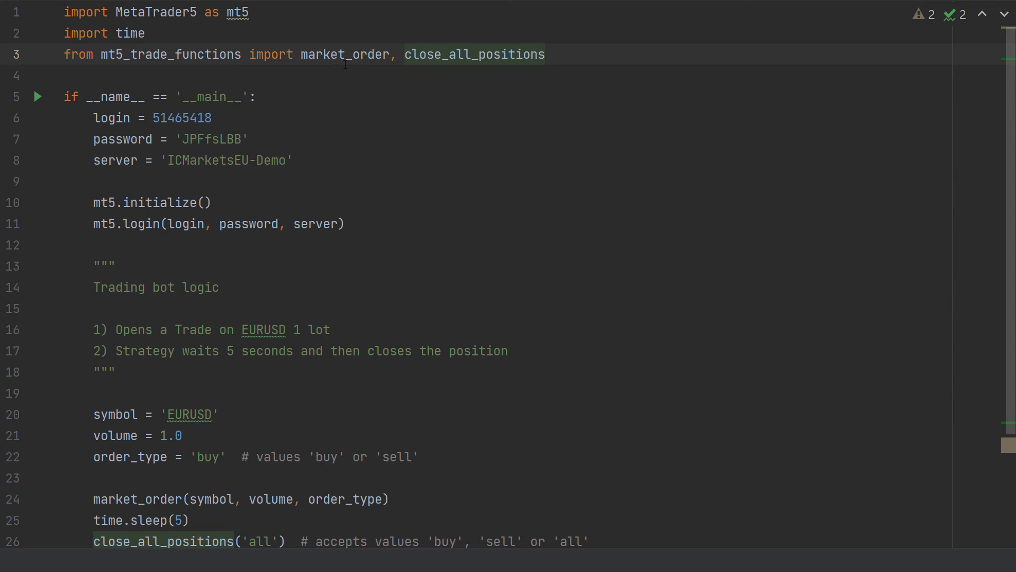
Step: Select and review parts of the trading_bot.py login, 1-lot buy and close-all code
{"action": "left_click_drag", "start_coordinate": [103, 117], "coordinate": [292, 160]}
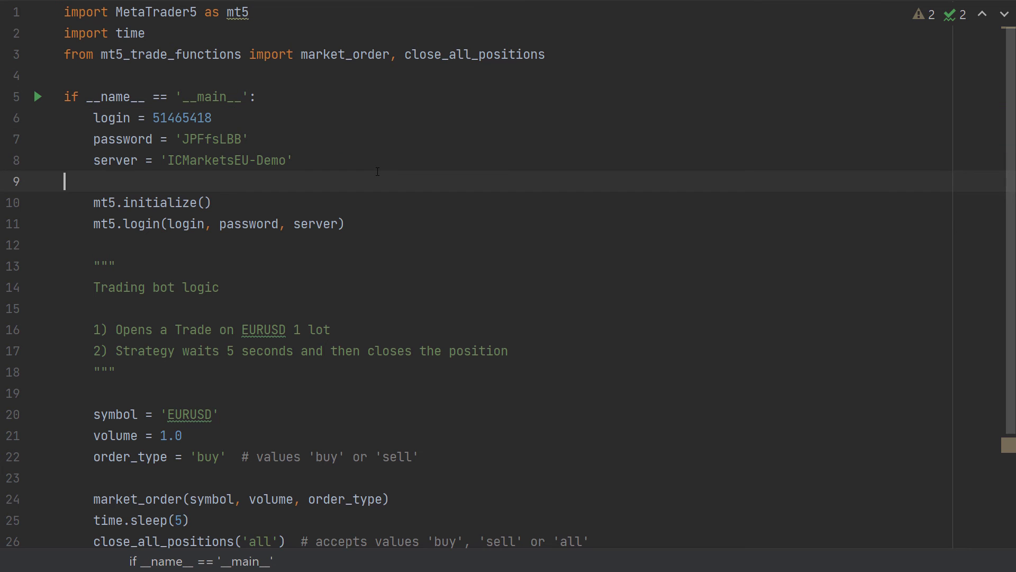
{"action": "mouse_move", "coordinate": [255, 203]}
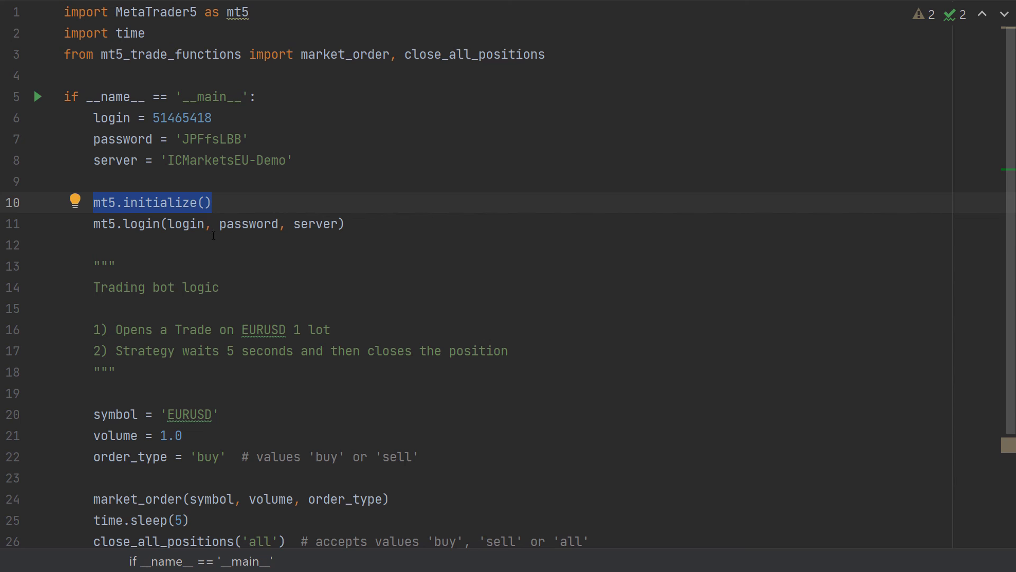
{"action": "left_click", "coordinate": [353, 224]}
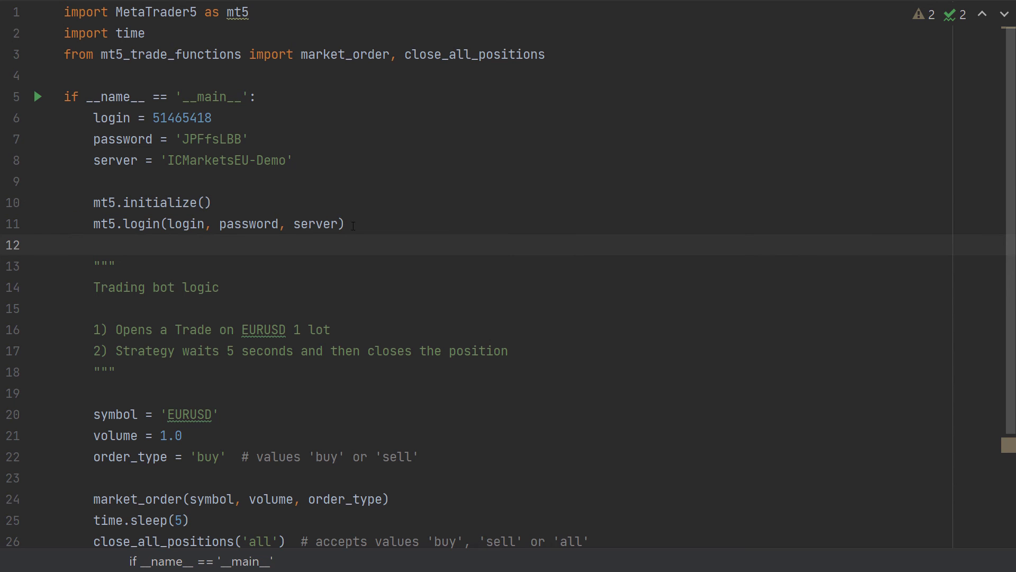
{"action": "triple_click", "coordinate": [214, 223]}
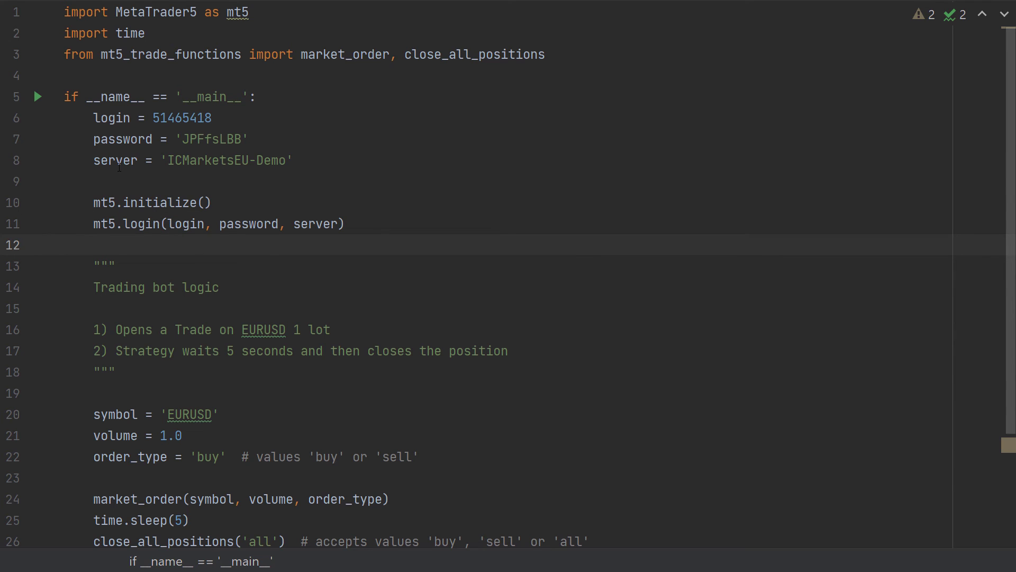
{"action": "scroll", "scroll_direction": "down", "scroll_amount": 3}
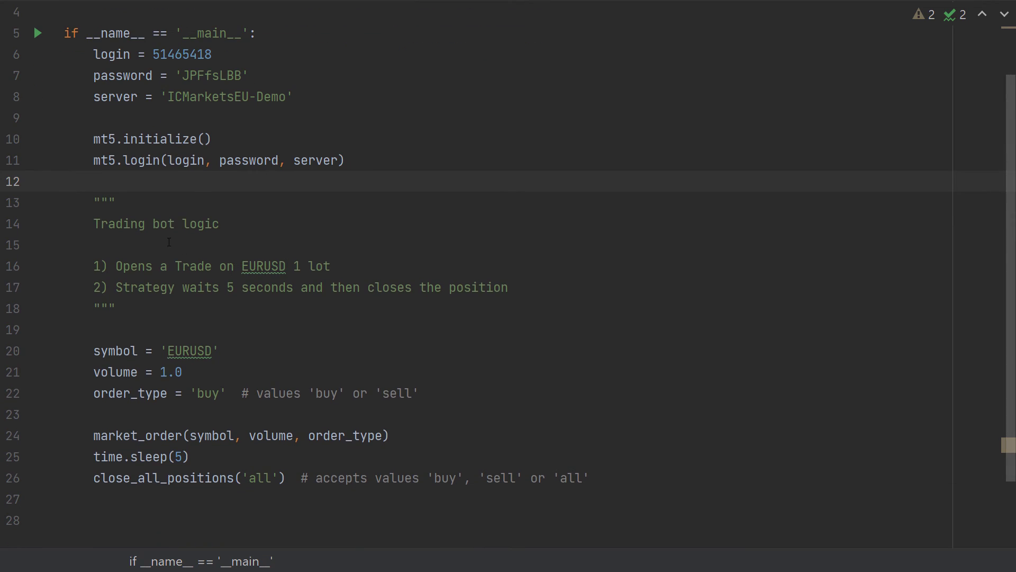
{"action": "mouse_move", "coordinate": [222, 252]}
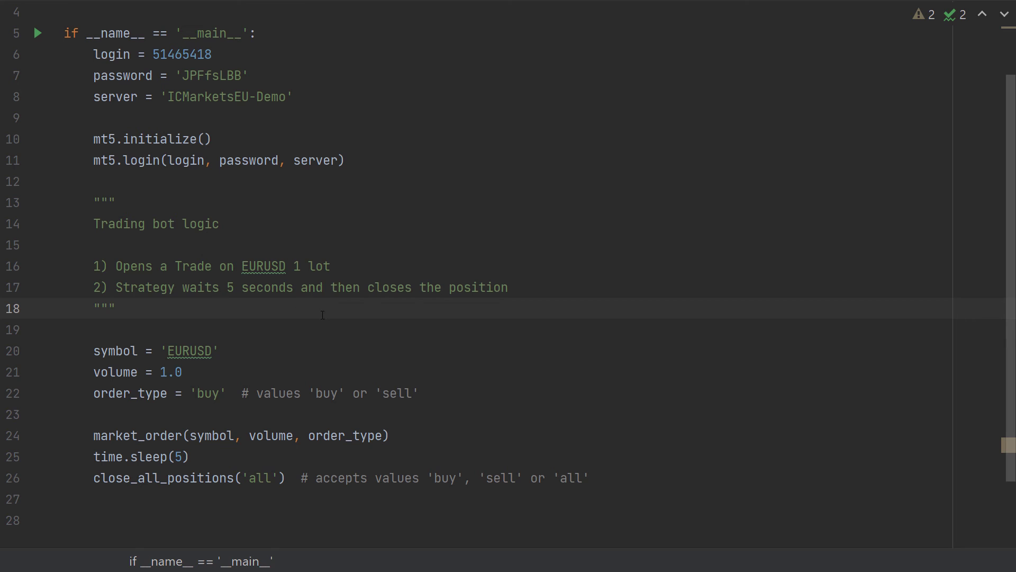
{"action": "mouse_move", "coordinate": [427, 329]}
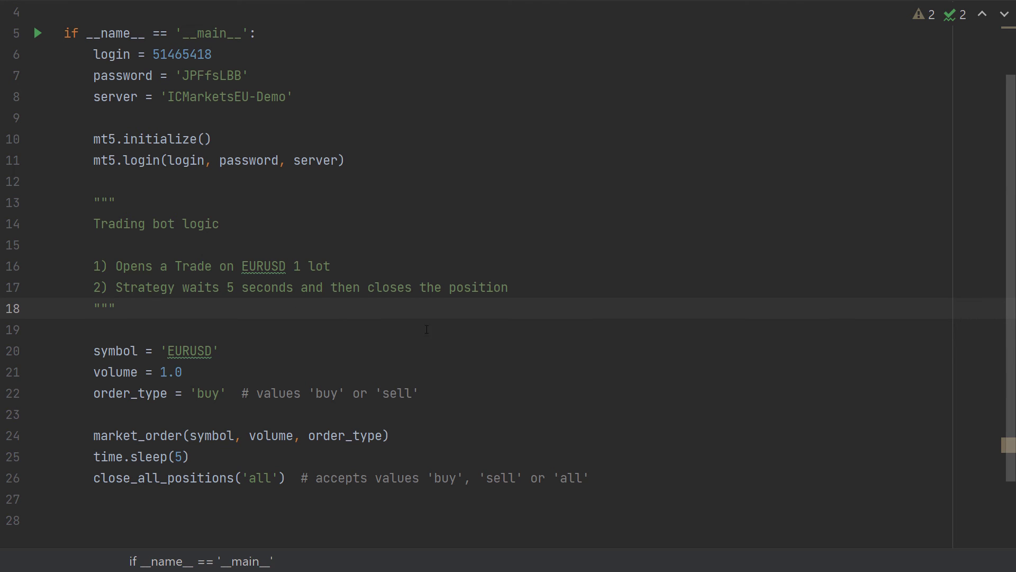
{"action": "scroll", "scroll_direction": "down", "scroll_amount": 3}
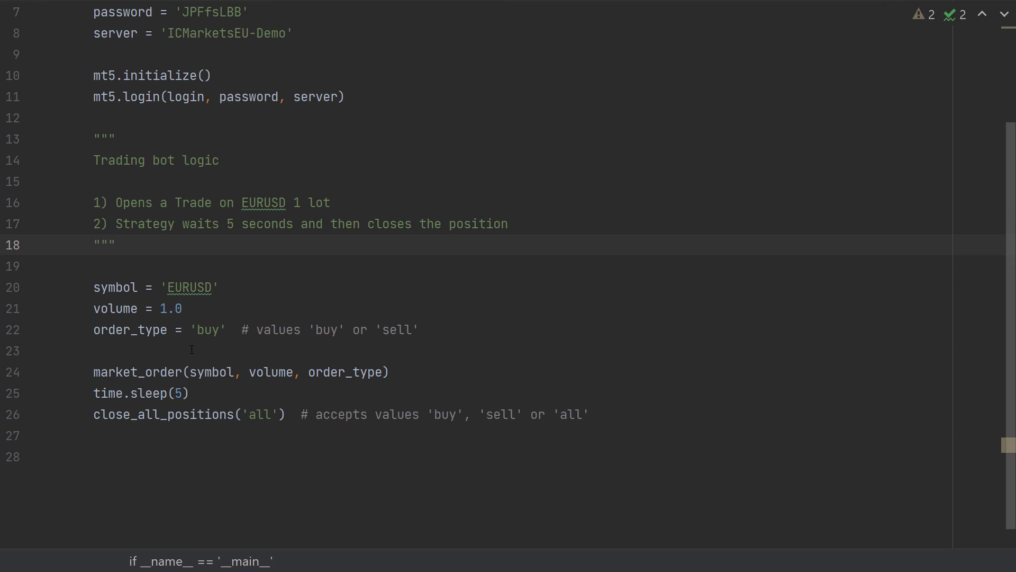
{"action": "mouse_move", "coordinate": [283, 352]}
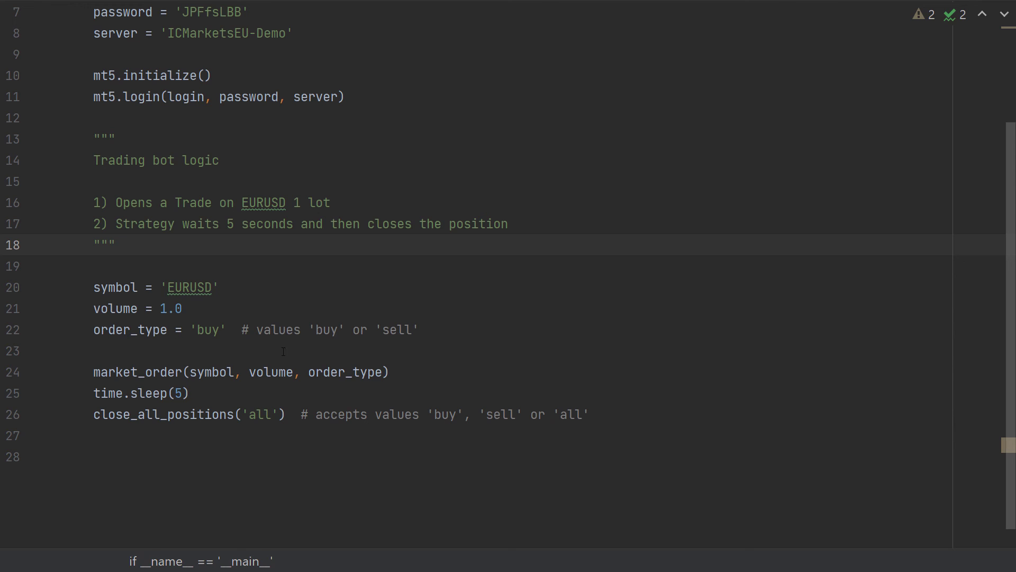
{"action": "mouse_move", "coordinate": [445, 344]}
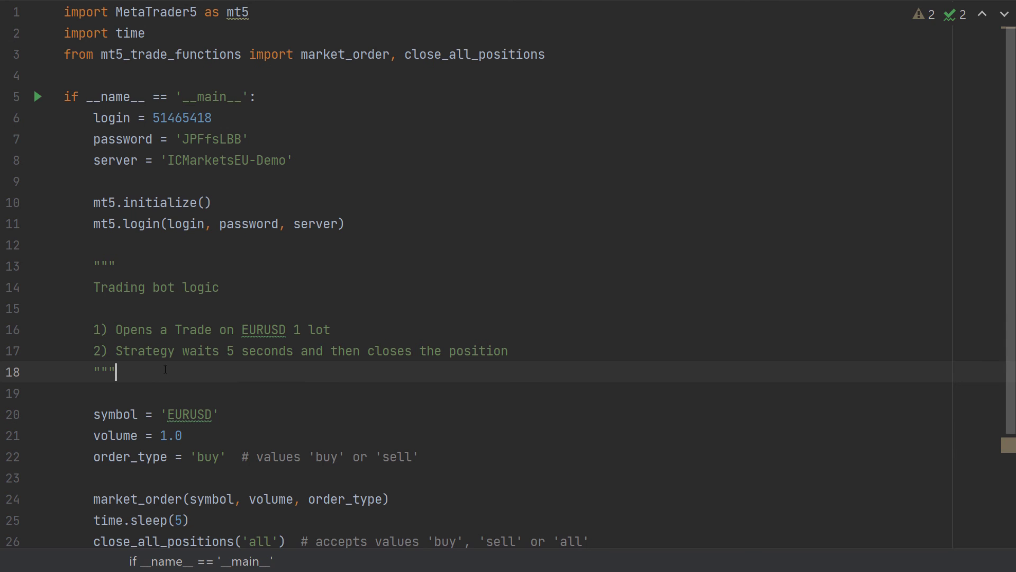
{"action": "double_click", "coordinate": [344, 54]}
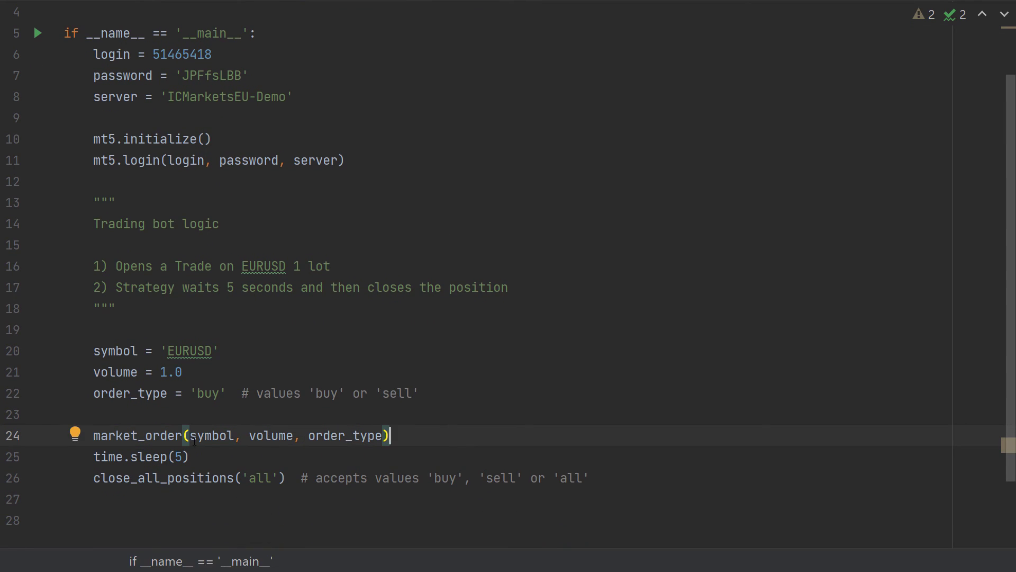
{"action": "mouse_move", "coordinate": [331, 442]}
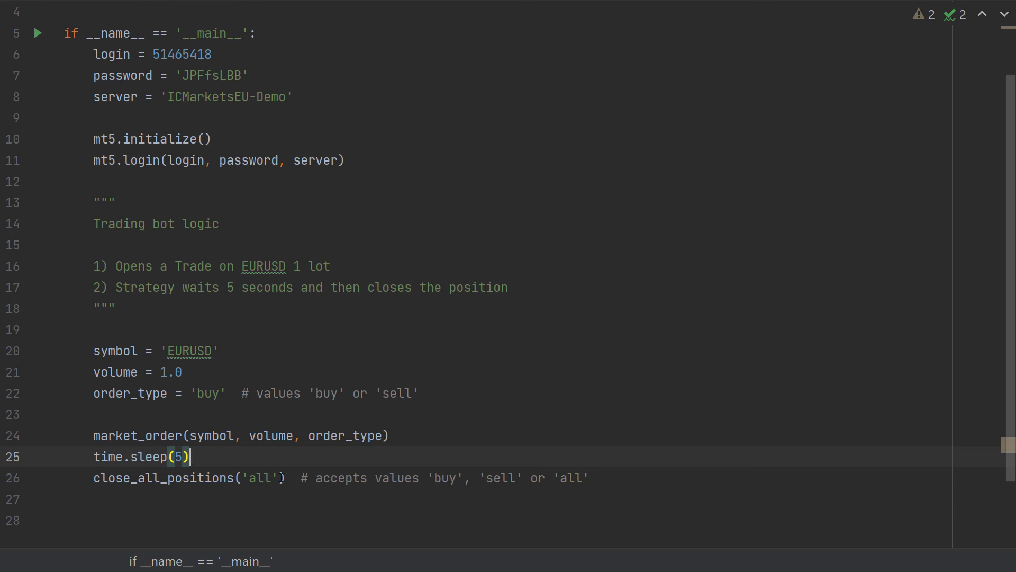
{"action": "mouse_move", "coordinate": [572, 390]}
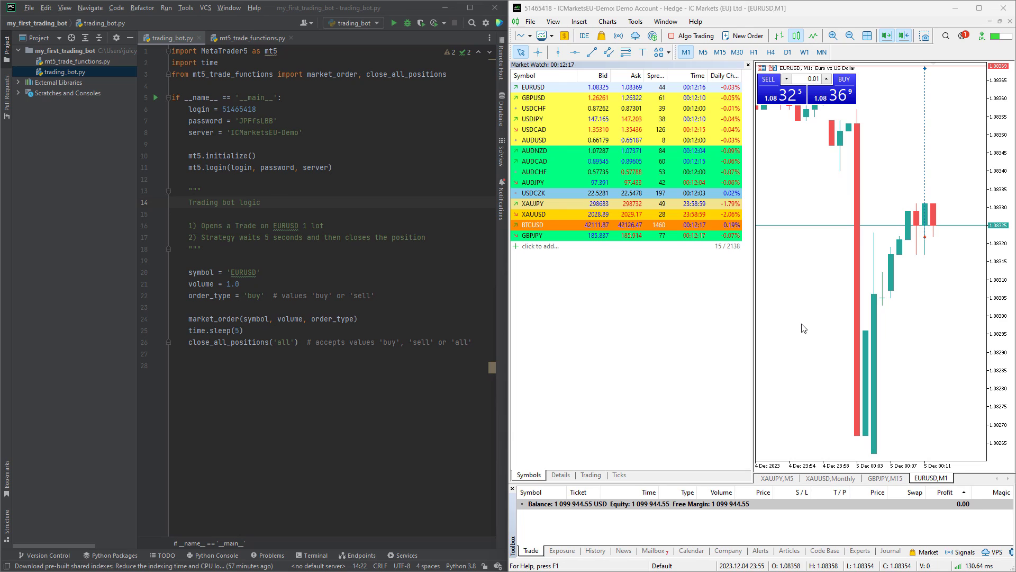
{"action": "mouse_move", "coordinate": [822, 321]}
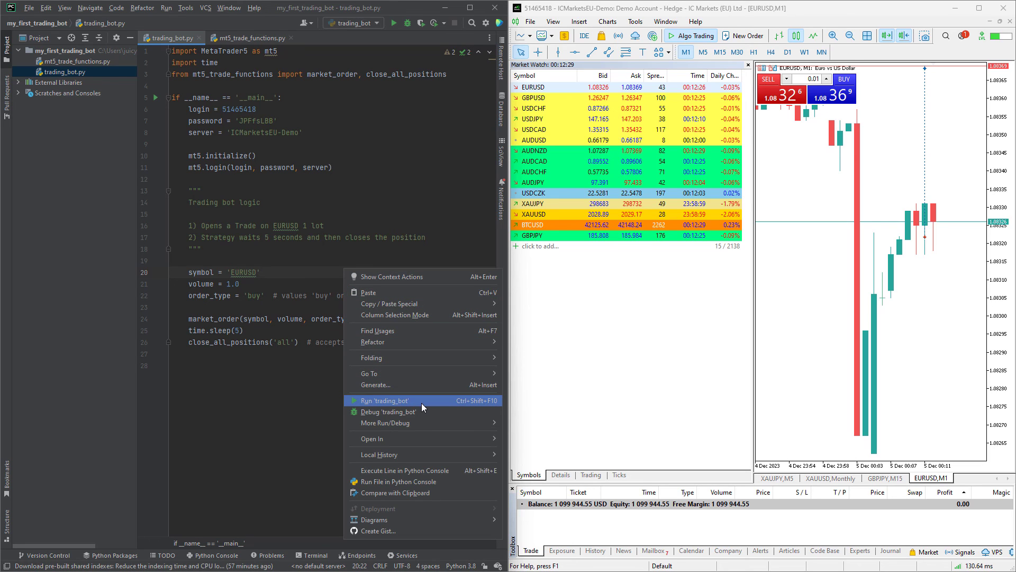
Step: Run trading_bot.py from the editor with MetaTrader 5 open
{"action": "left_click", "coordinate": [384, 401]}
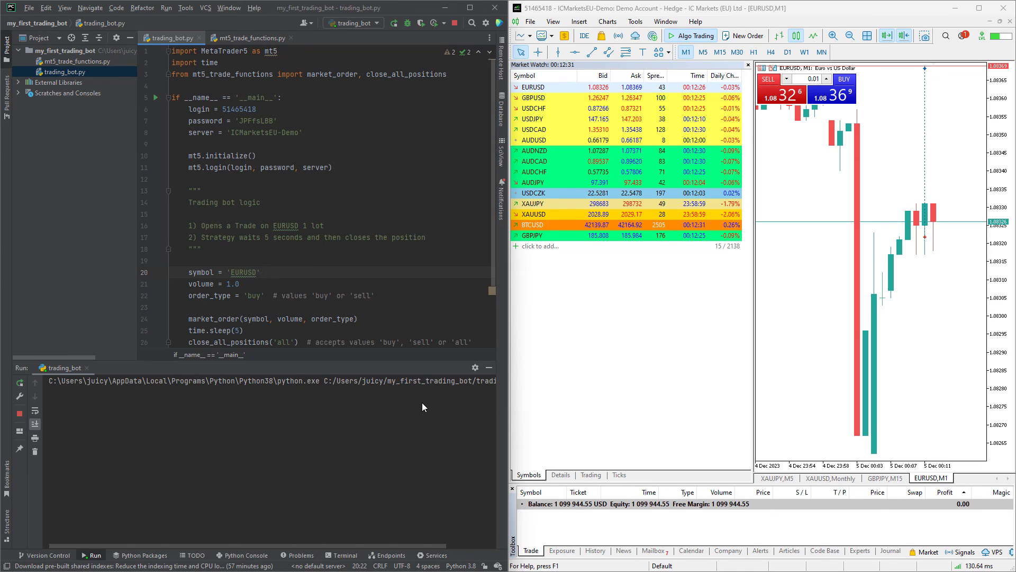